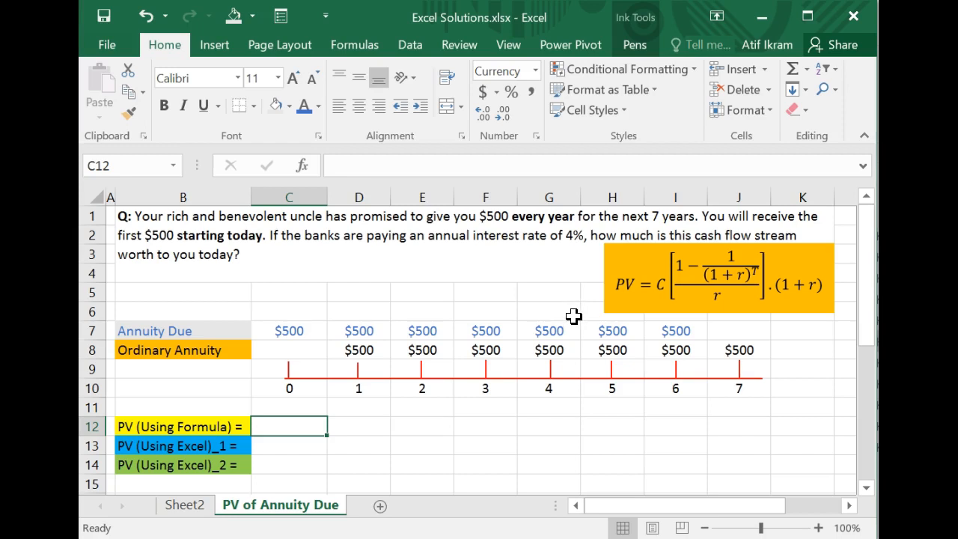
mouse_move(586, 306)
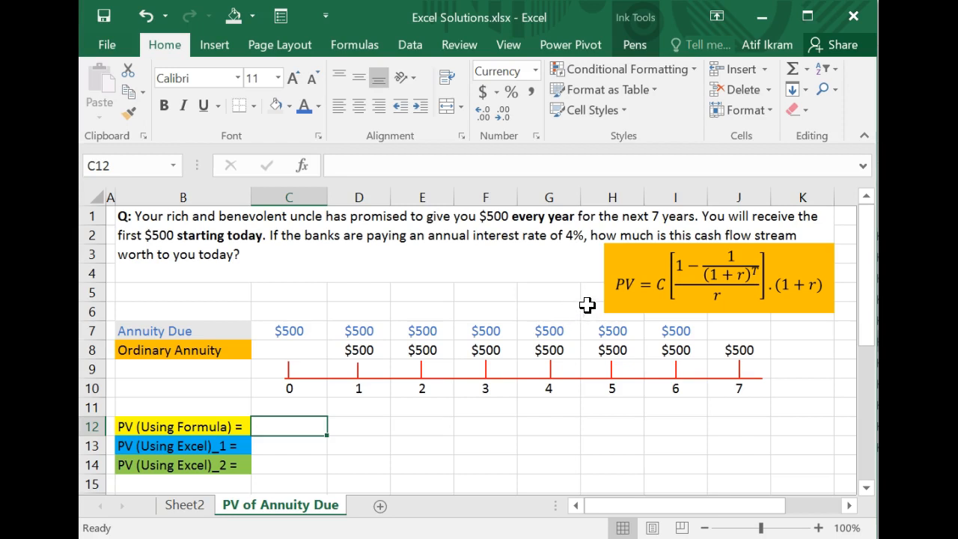
mouse_move(638, 315)
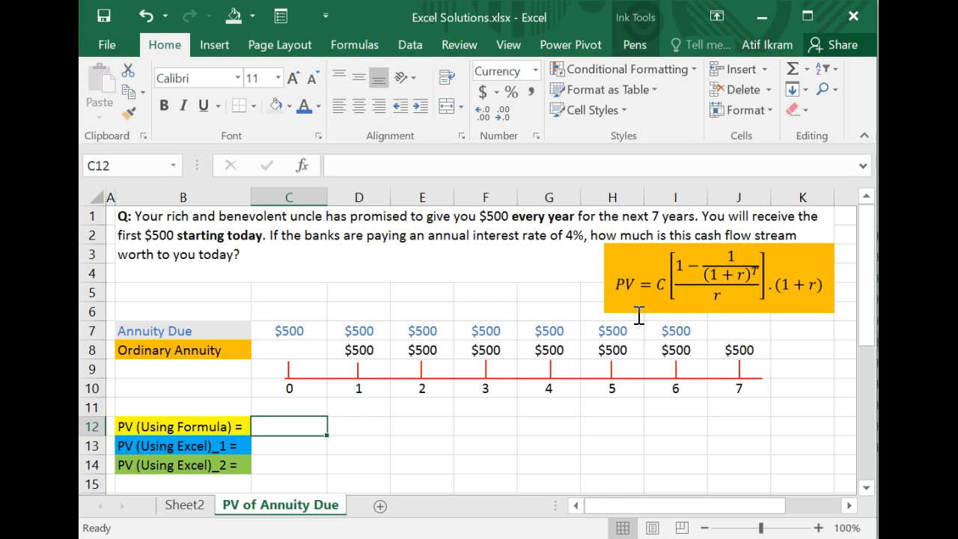
mouse_move(532, 416)
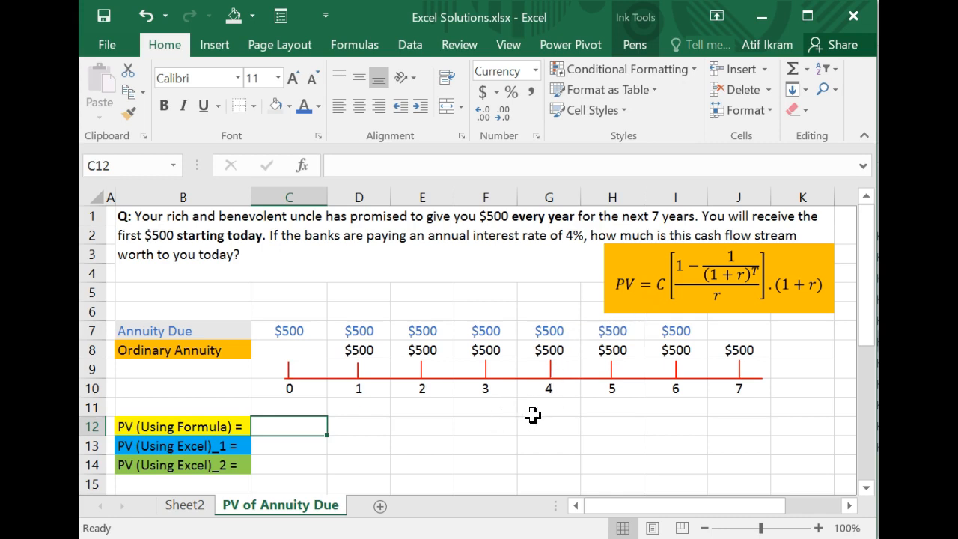
mouse_move(589, 413)
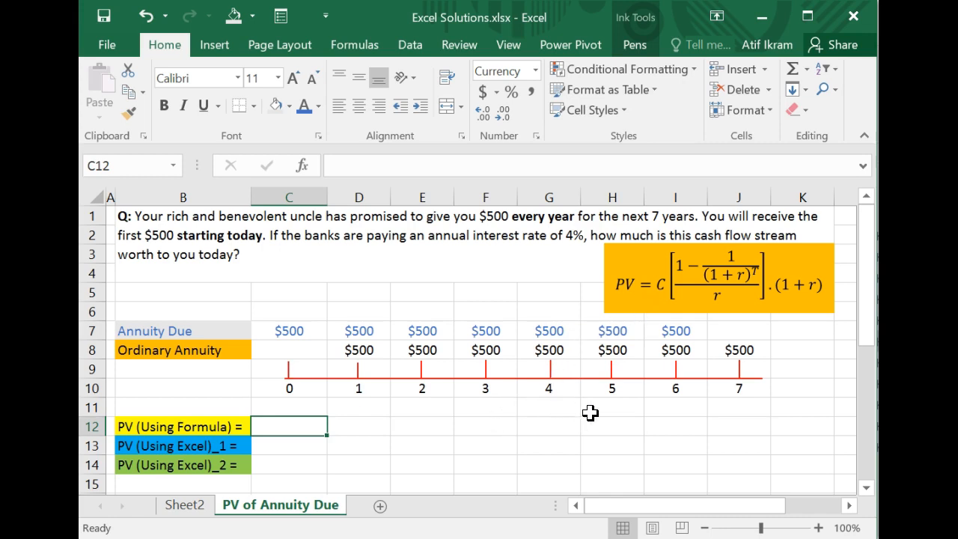
mouse_move(534, 398)
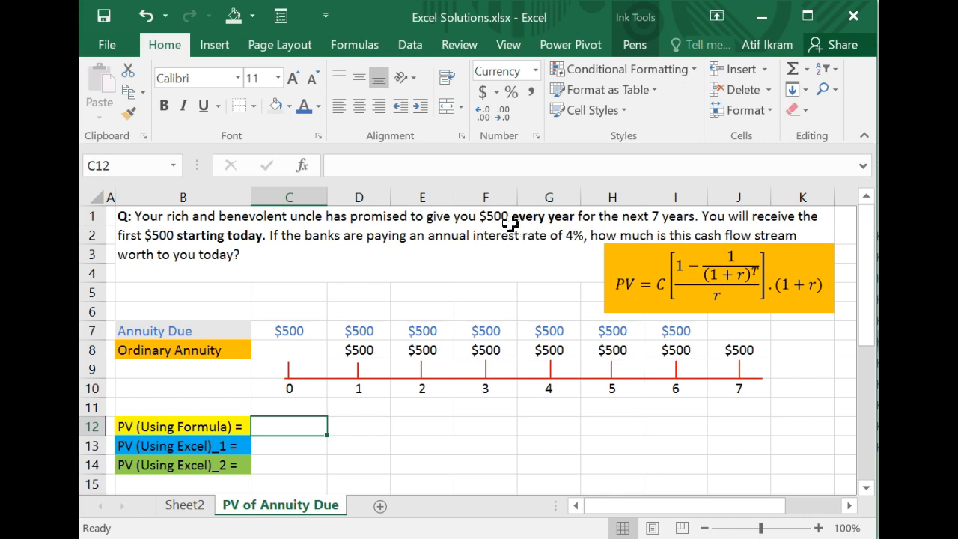
mouse_move(572, 230)
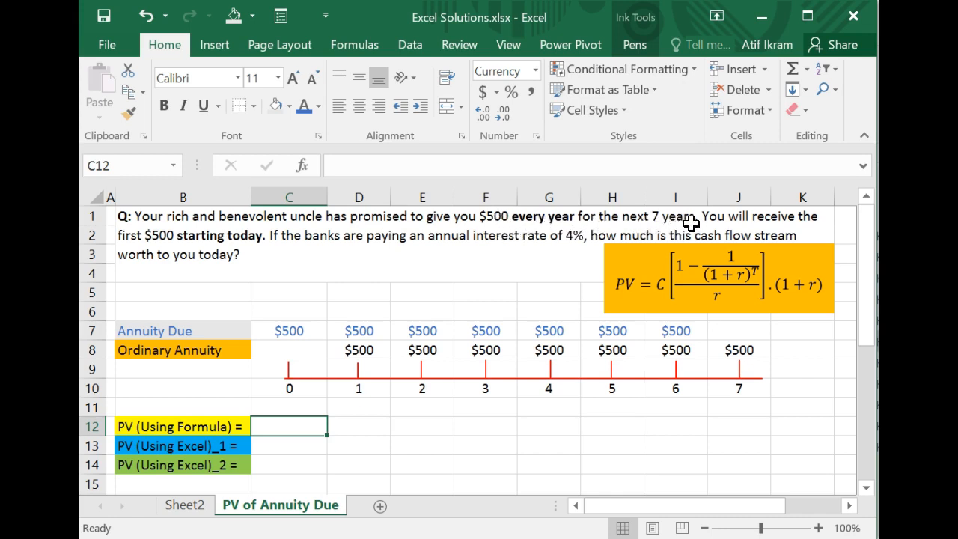
mouse_move(501, 217)
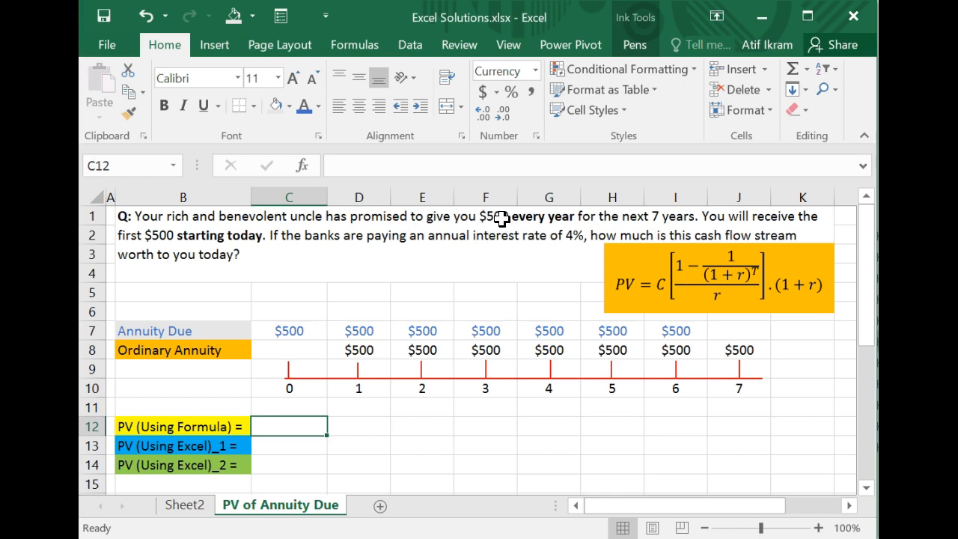
mouse_move(508, 227)
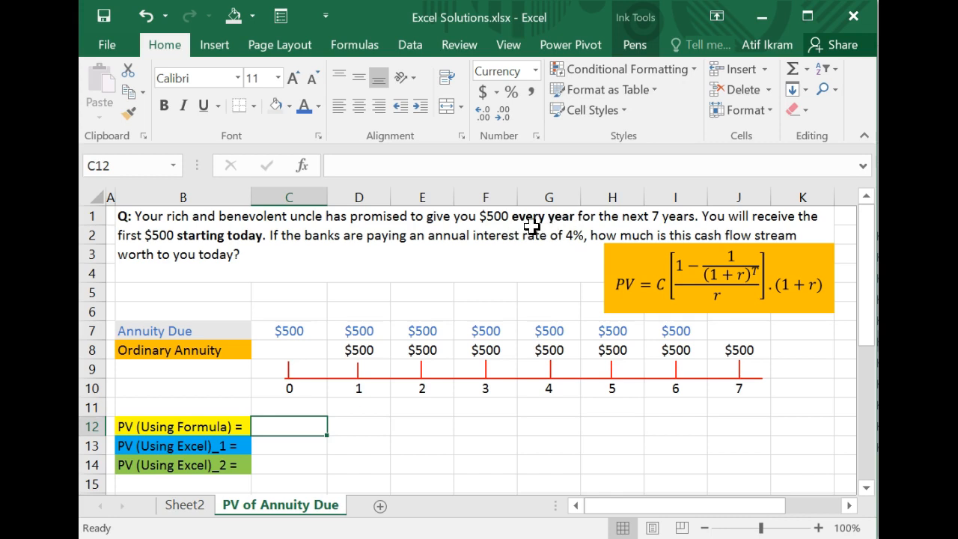
mouse_move(661, 223)
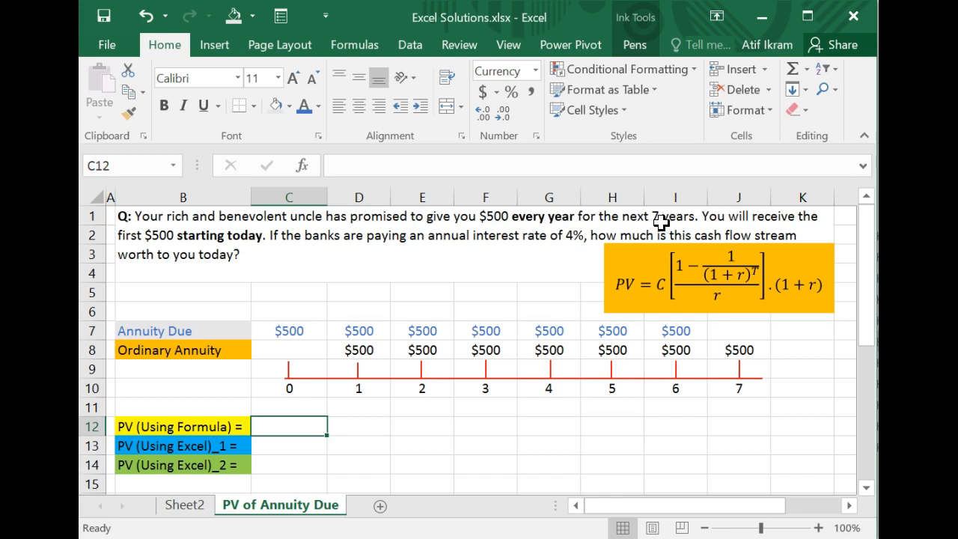
mouse_move(709, 226)
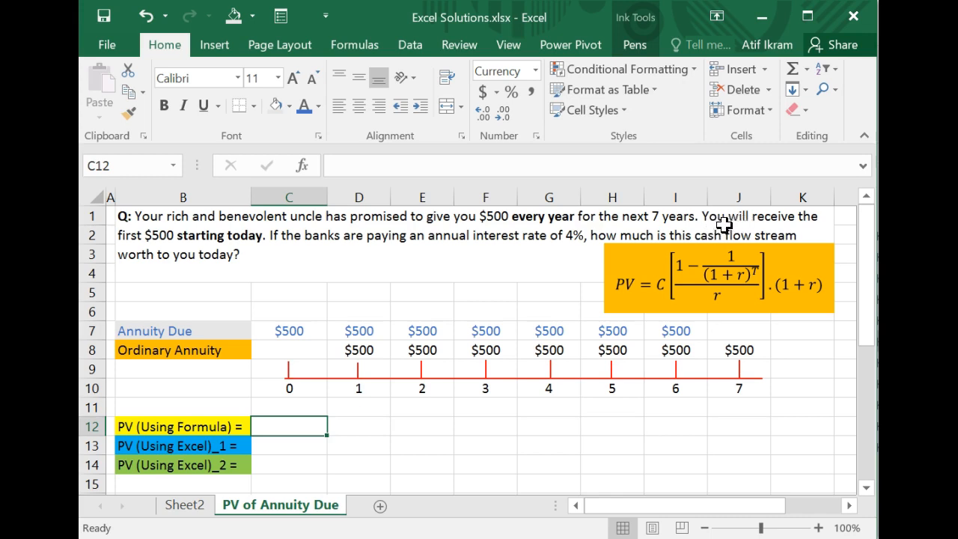
mouse_move(156, 247)
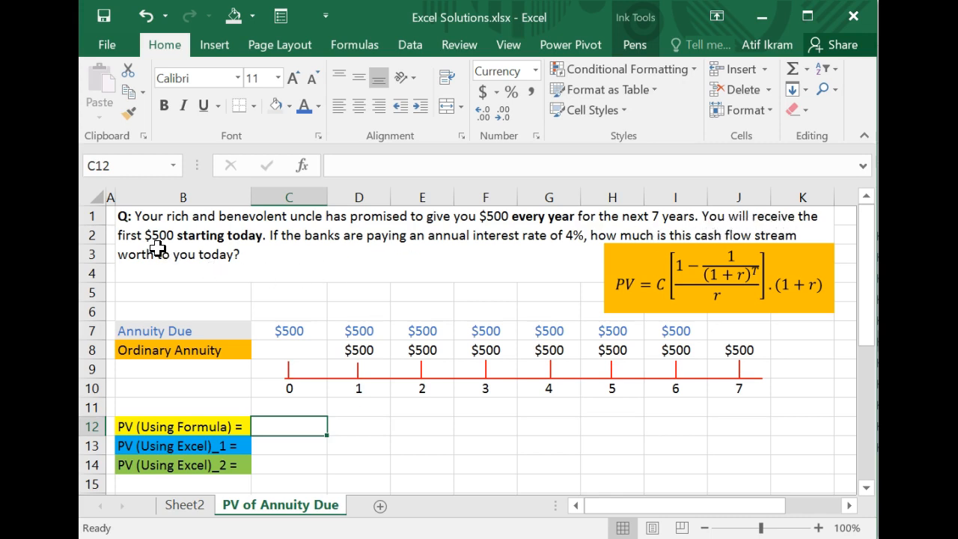
mouse_move(247, 242)
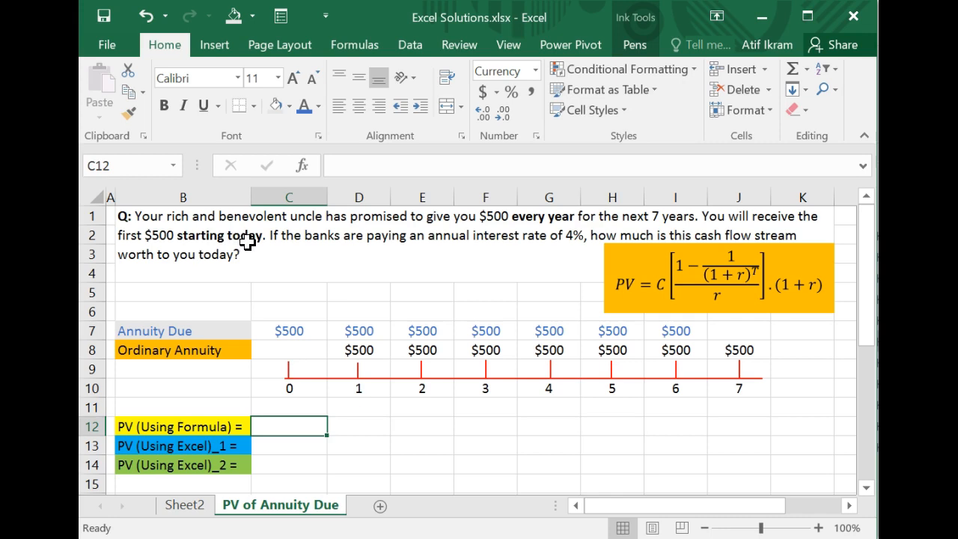
mouse_move(240, 240)
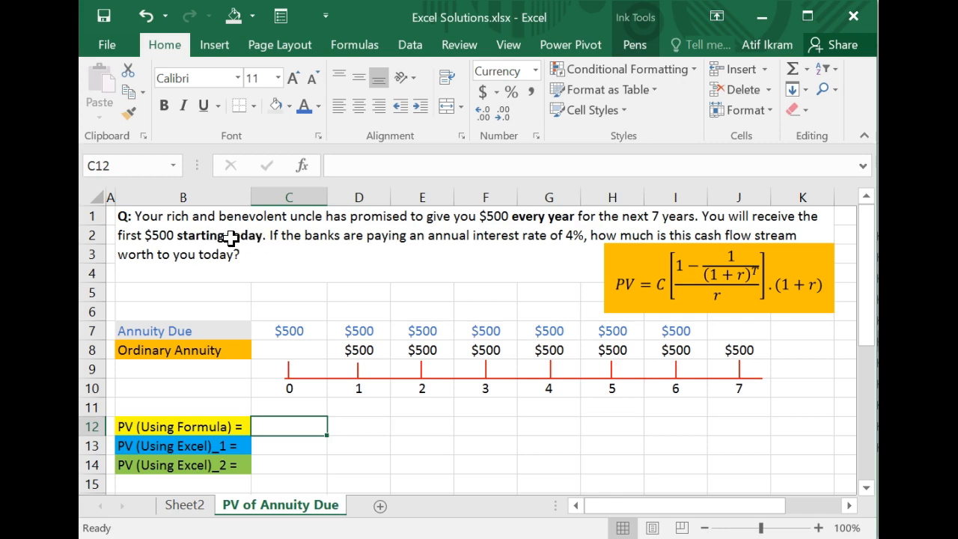
mouse_move(217, 238)
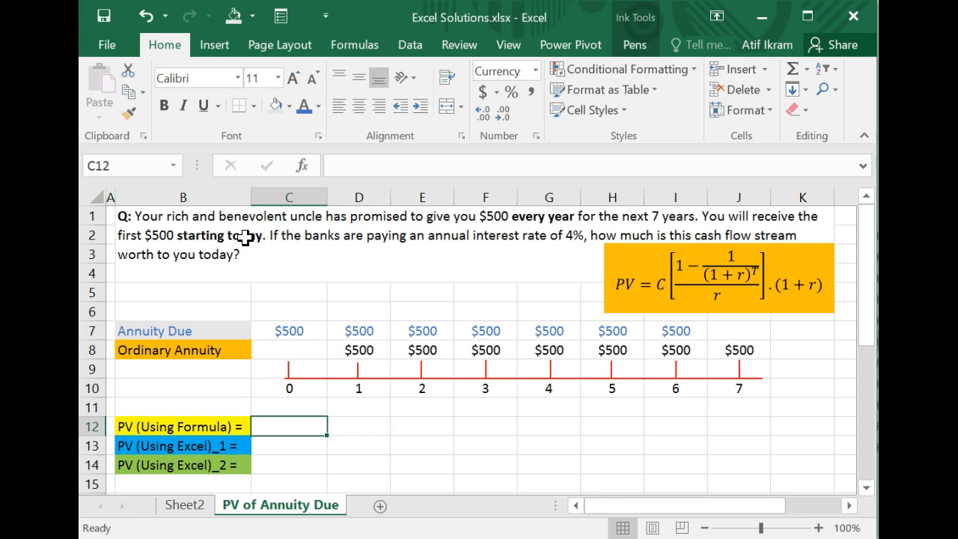
mouse_move(251, 242)
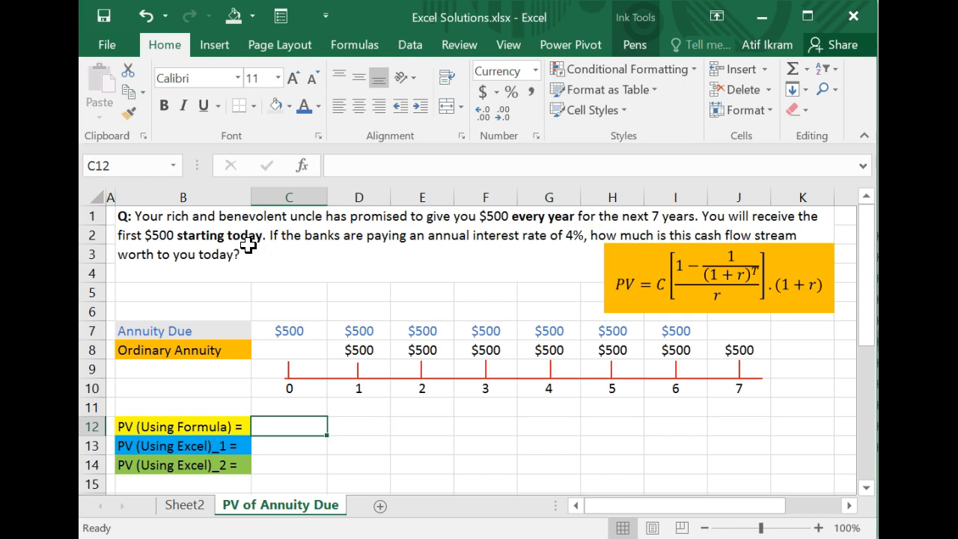
mouse_move(261, 245)
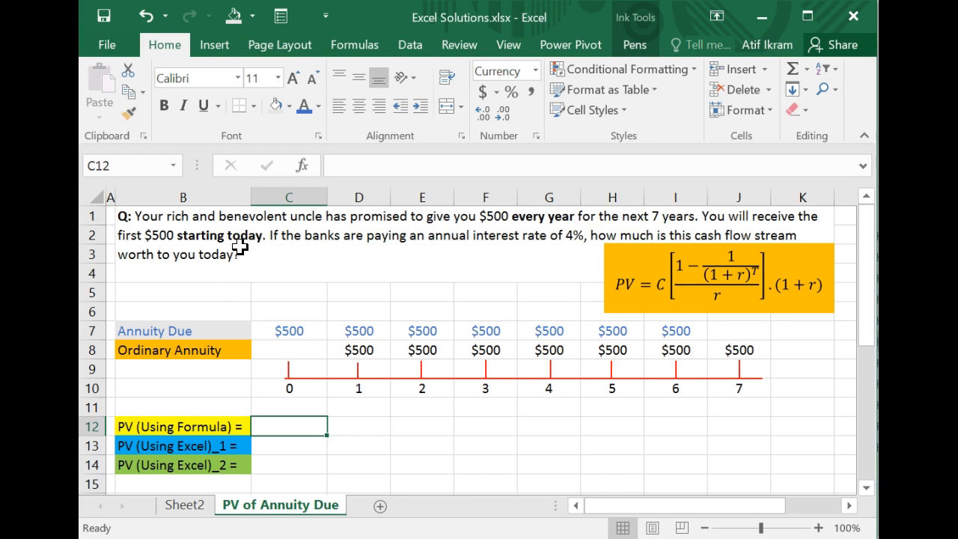
mouse_move(288, 242)
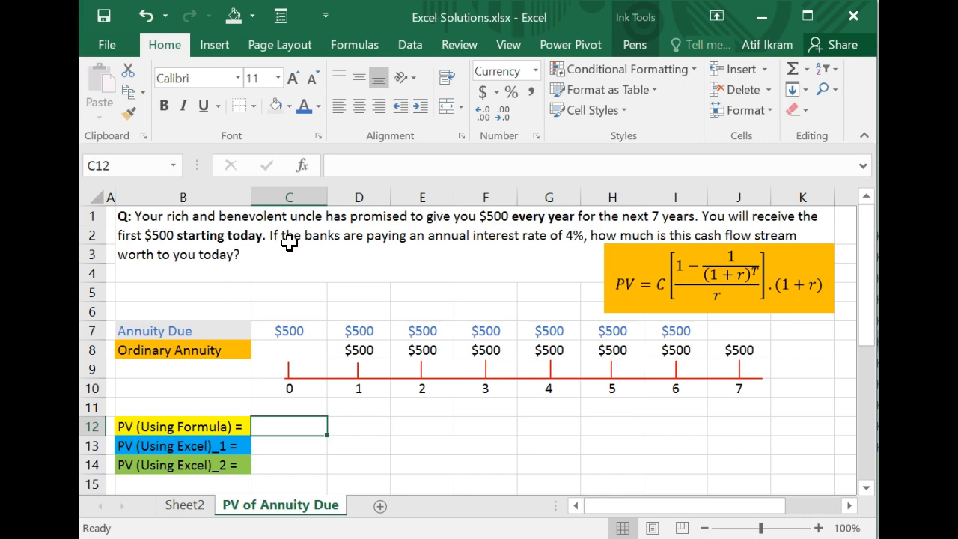
mouse_move(498, 254)
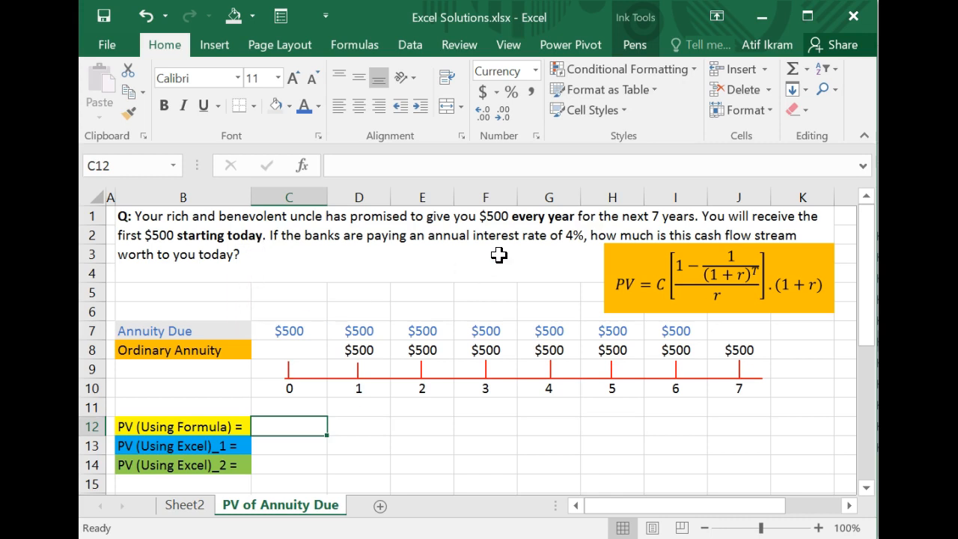
mouse_move(516, 242)
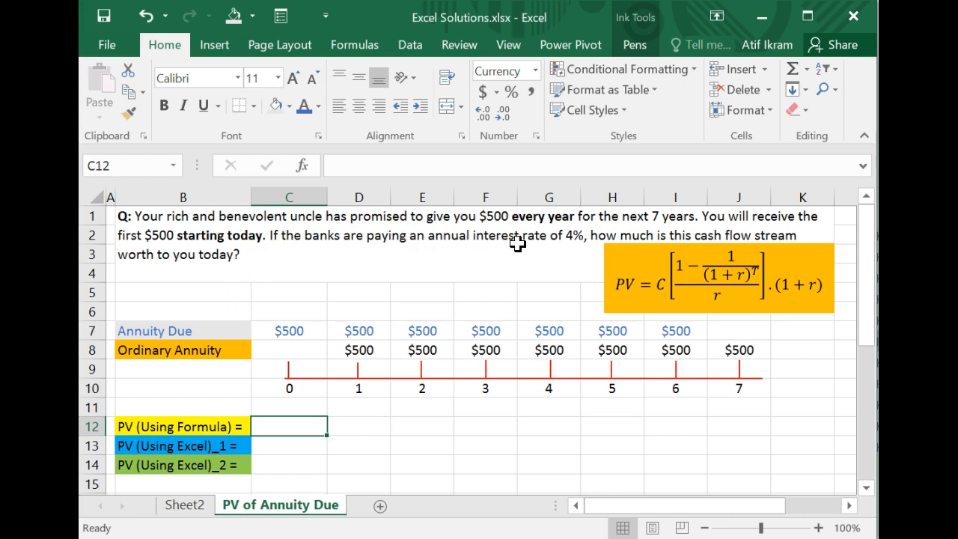
mouse_move(709, 239)
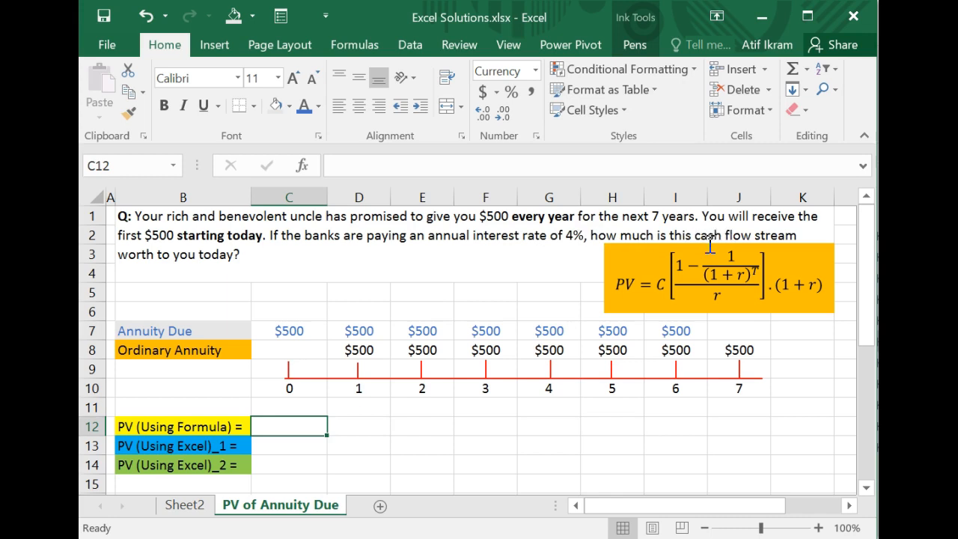
mouse_move(247, 260)
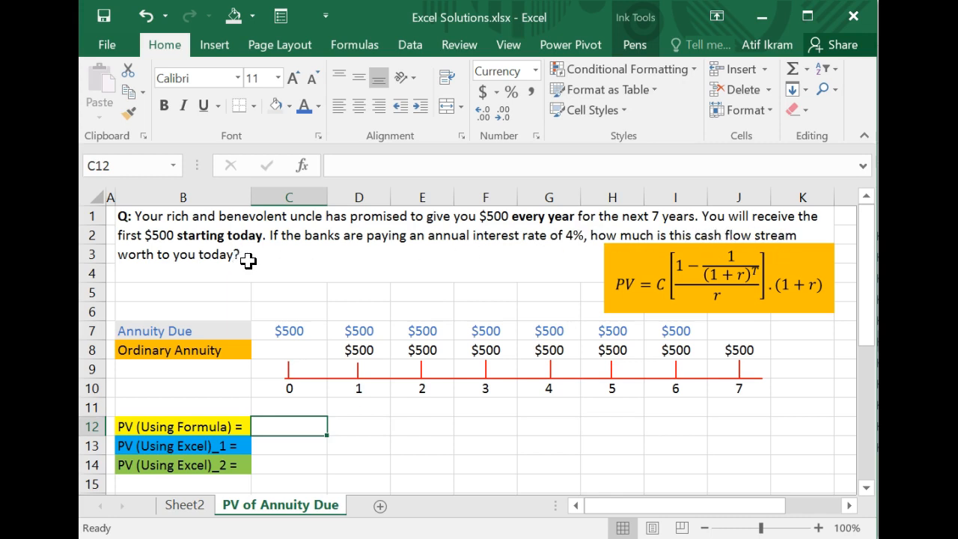
mouse_move(313, 377)
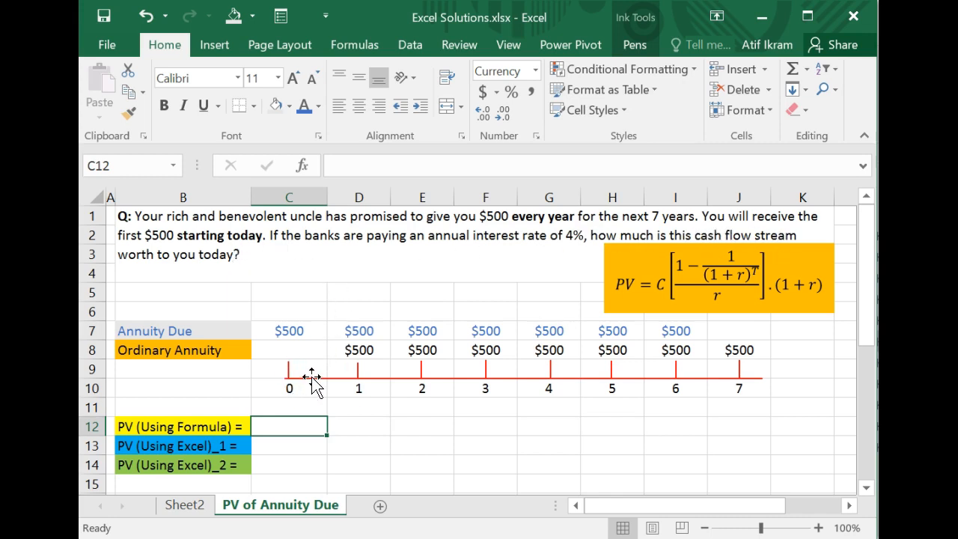
mouse_move(344, 374)
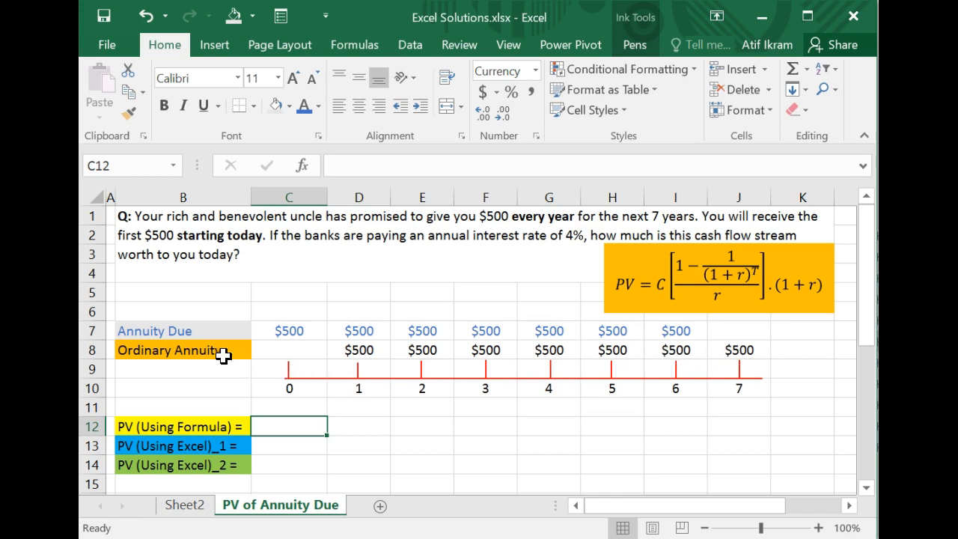
mouse_move(288, 383)
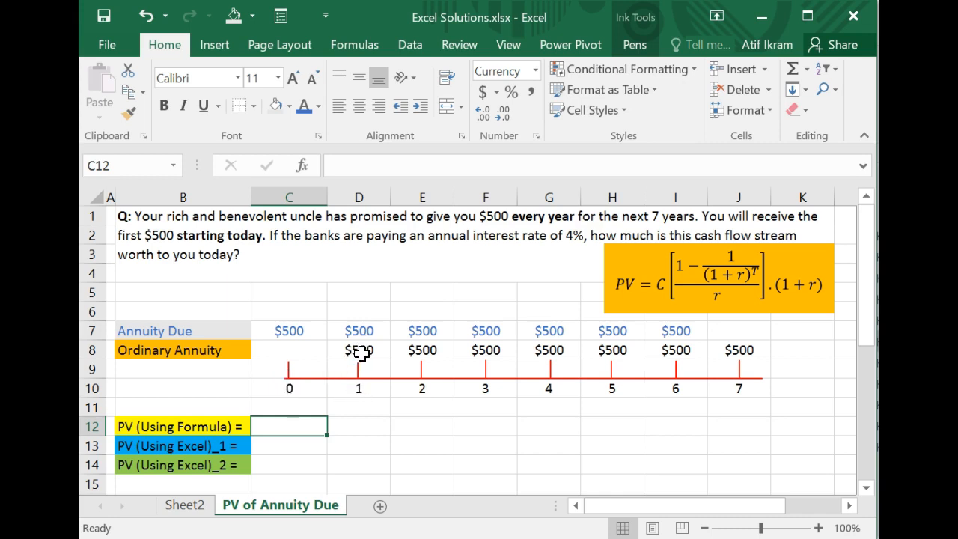
mouse_move(356, 389)
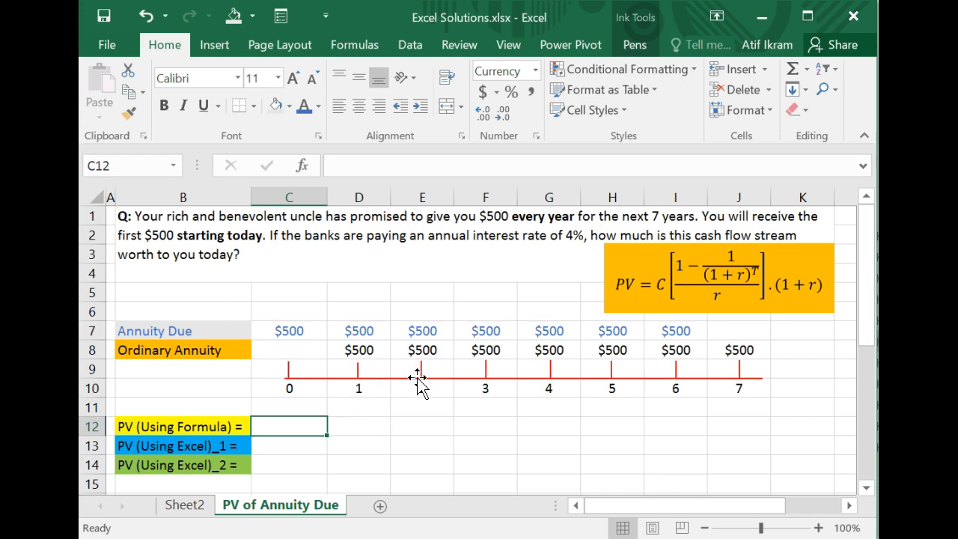
mouse_move(739, 383)
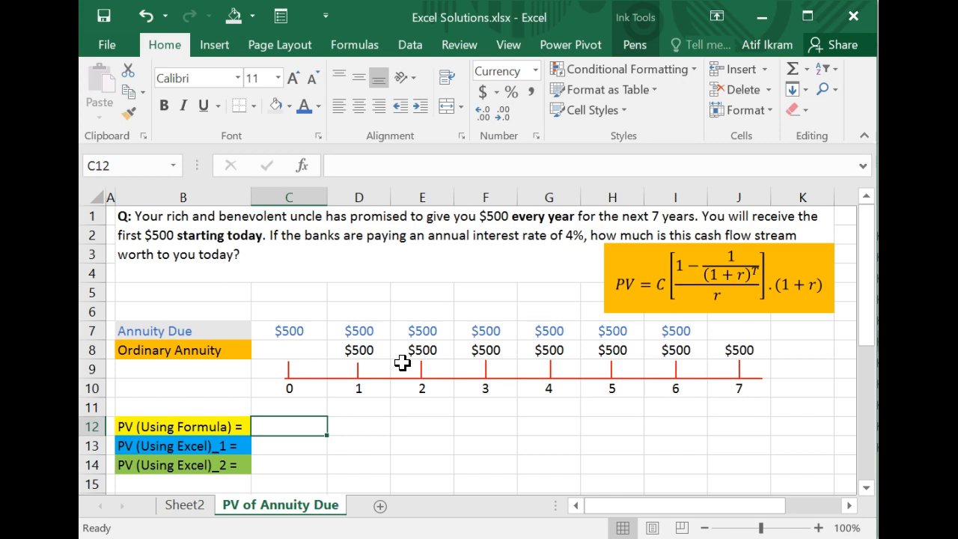
mouse_move(266, 349)
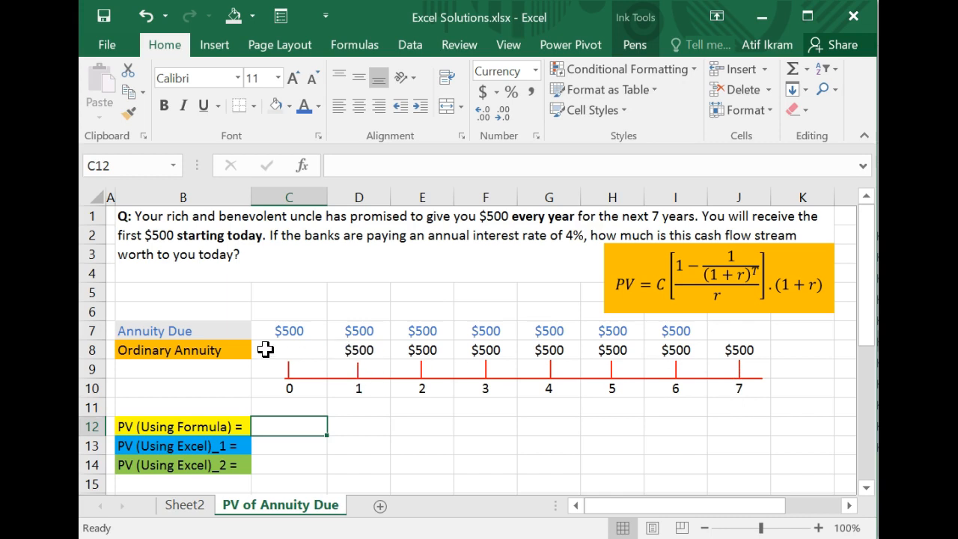
mouse_move(176, 332)
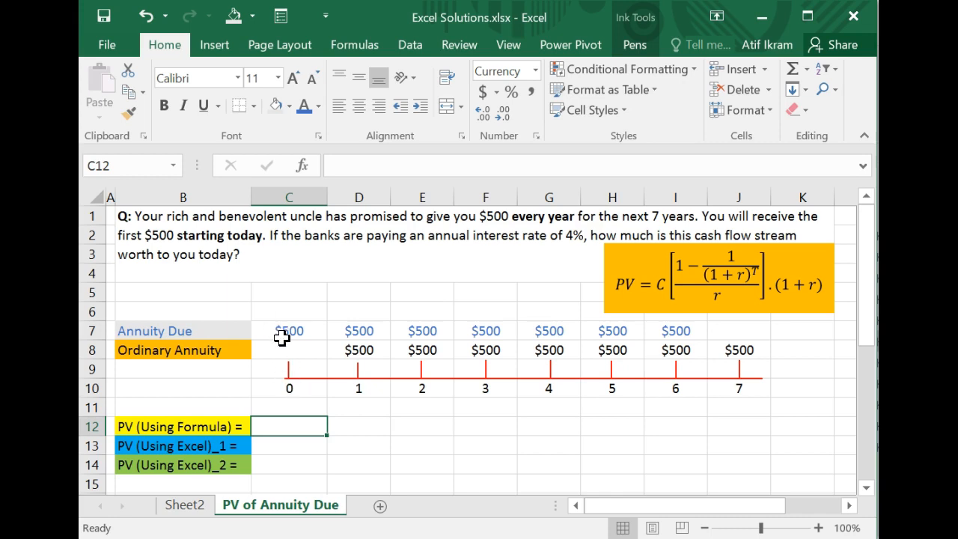
mouse_move(290, 326)
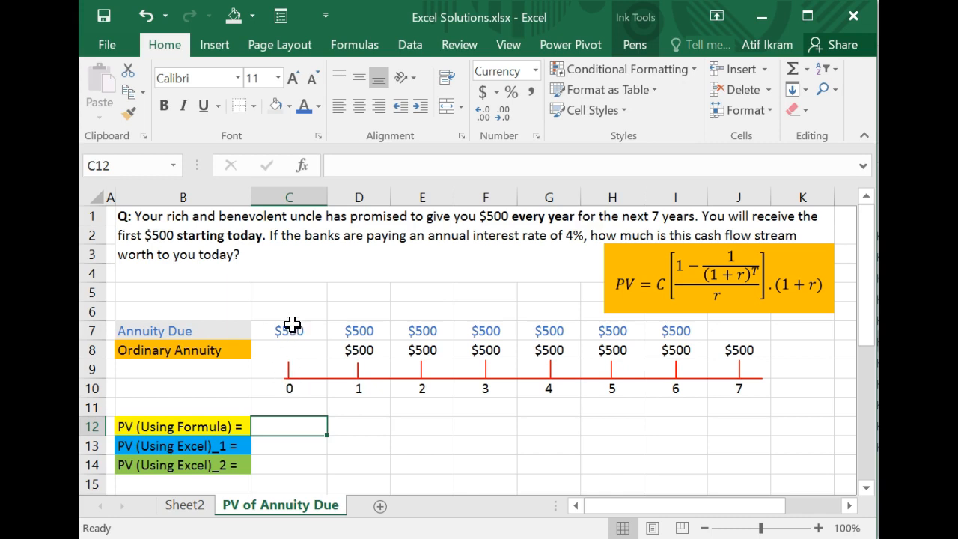
mouse_move(288, 334)
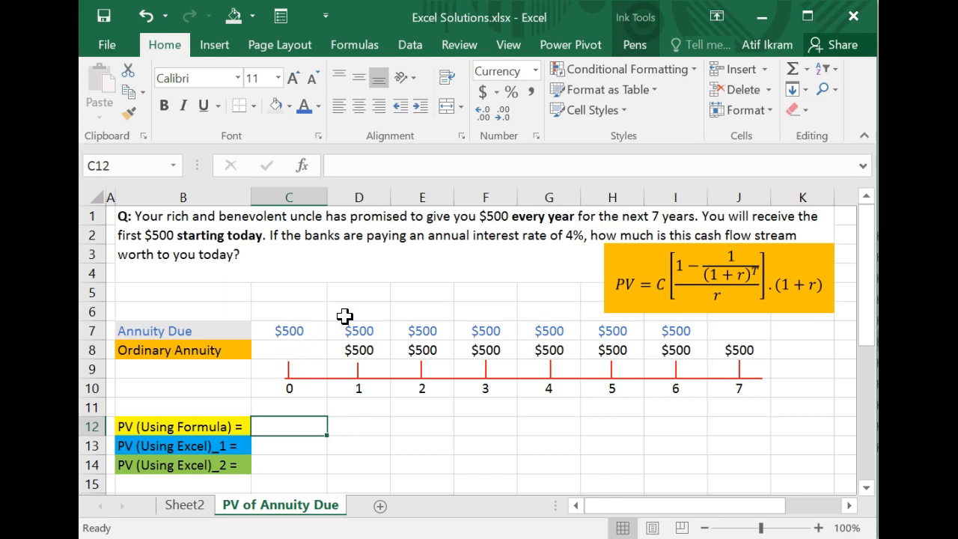
mouse_move(356, 331)
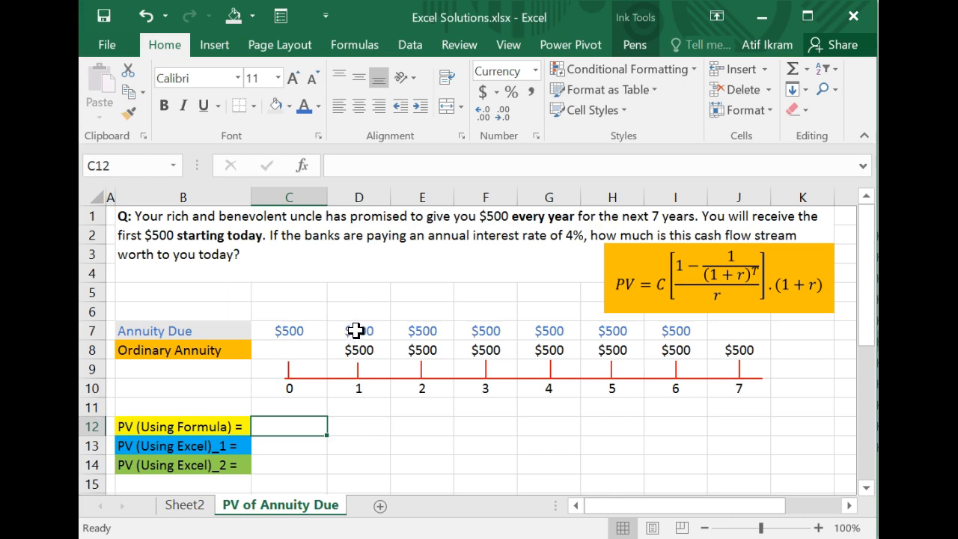
mouse_move(479, 326)
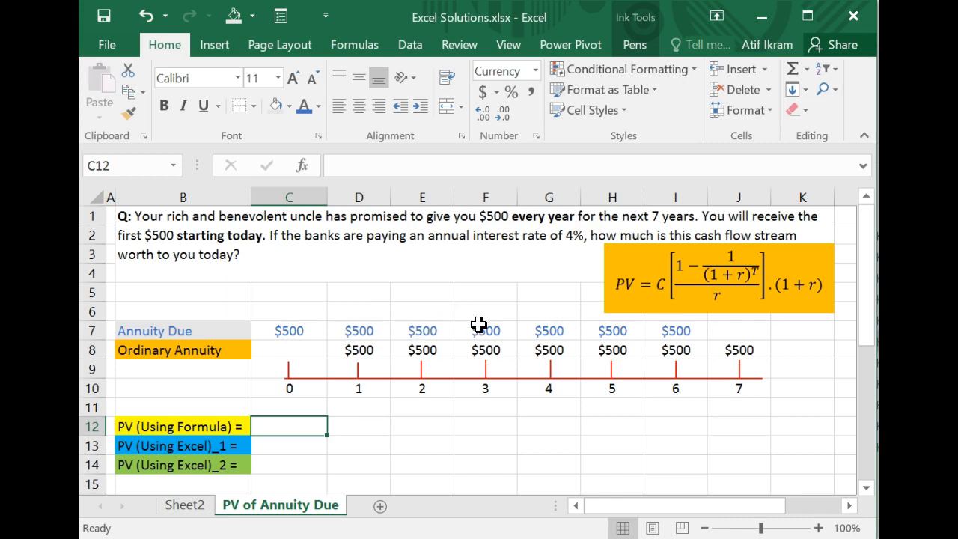
mouse_move(601, 320)
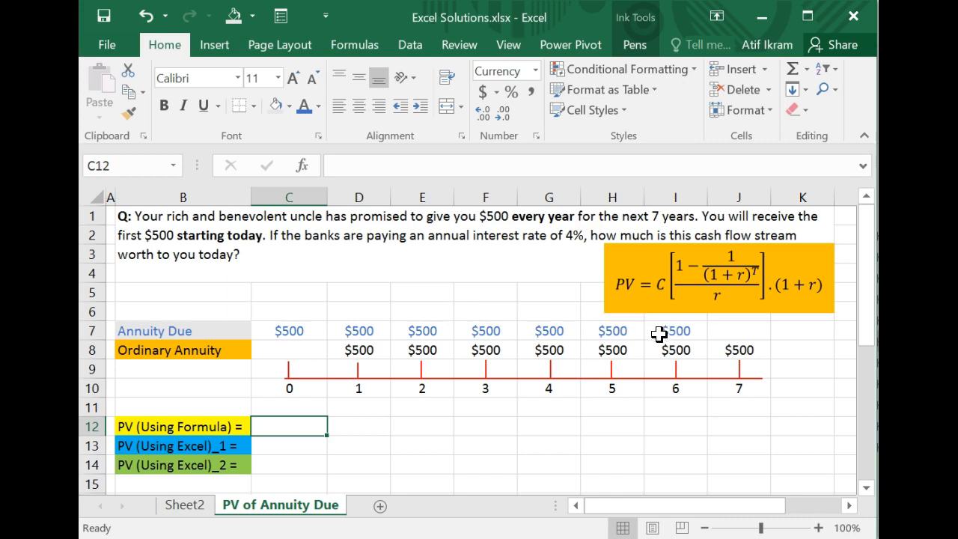
Step: Select the ordinary annuity $500 payments in D8:J8 so they can be cleared
left_click(675, 331)
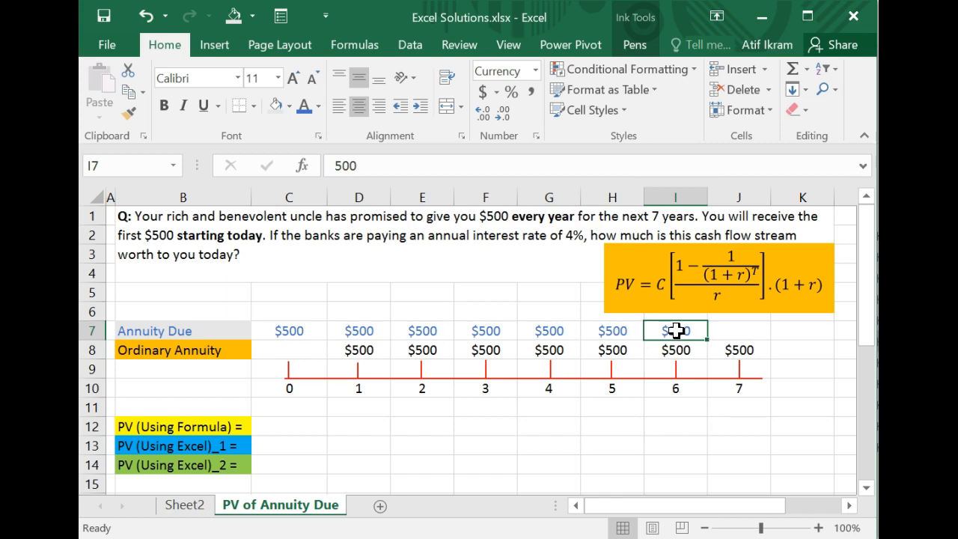
mouse_move(288, 332)
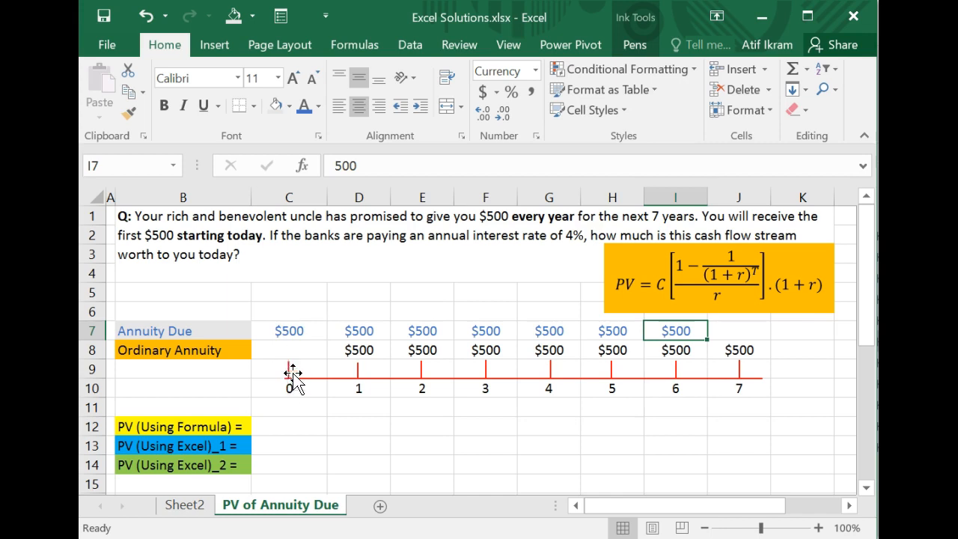
left_click(359, 350)
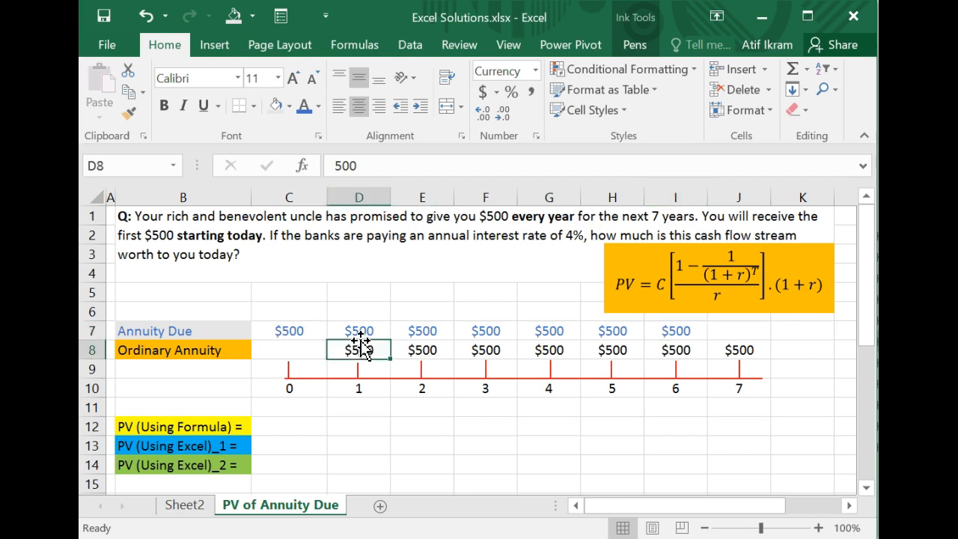
left_click_drag(359, 350, 739, 350)
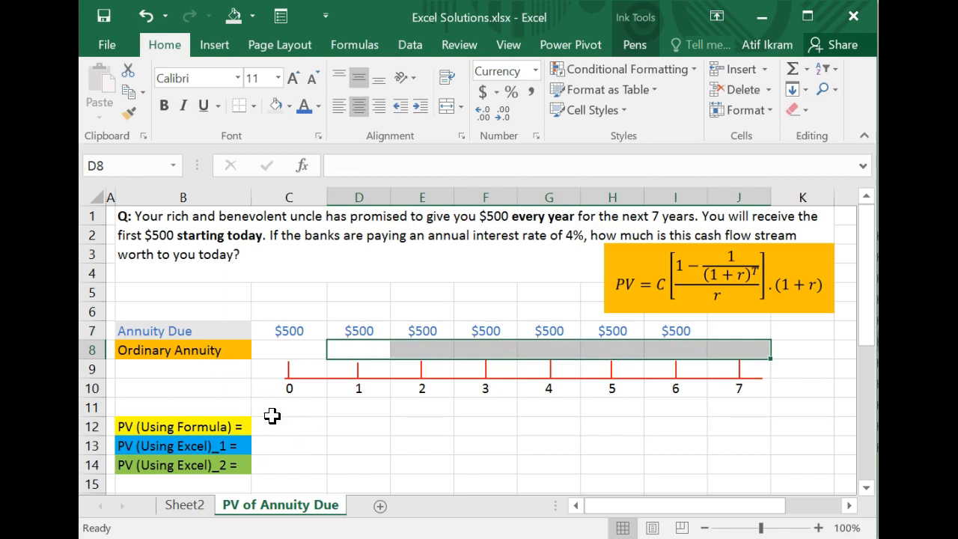
mouse_move(290, 425)
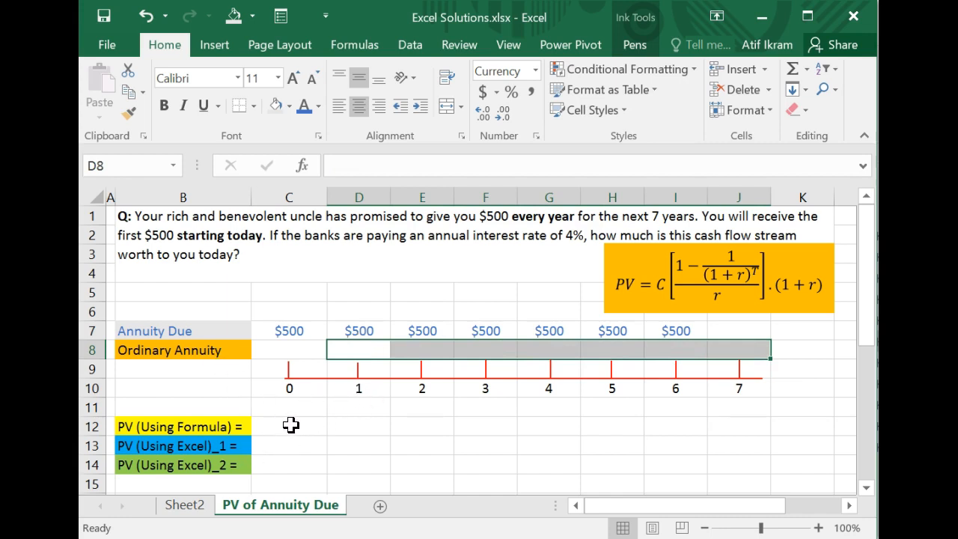
mouse_move(179, 429)
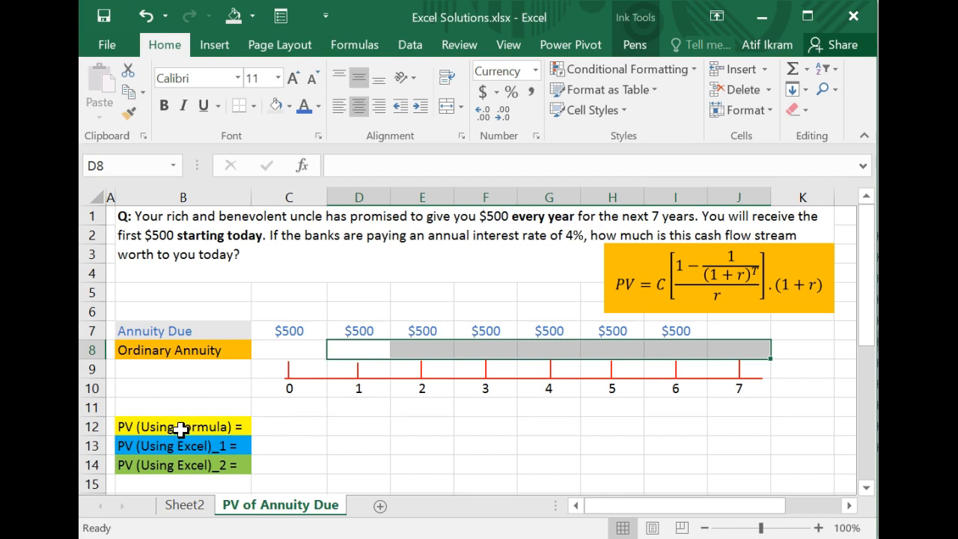
mouse_move(287, 414)
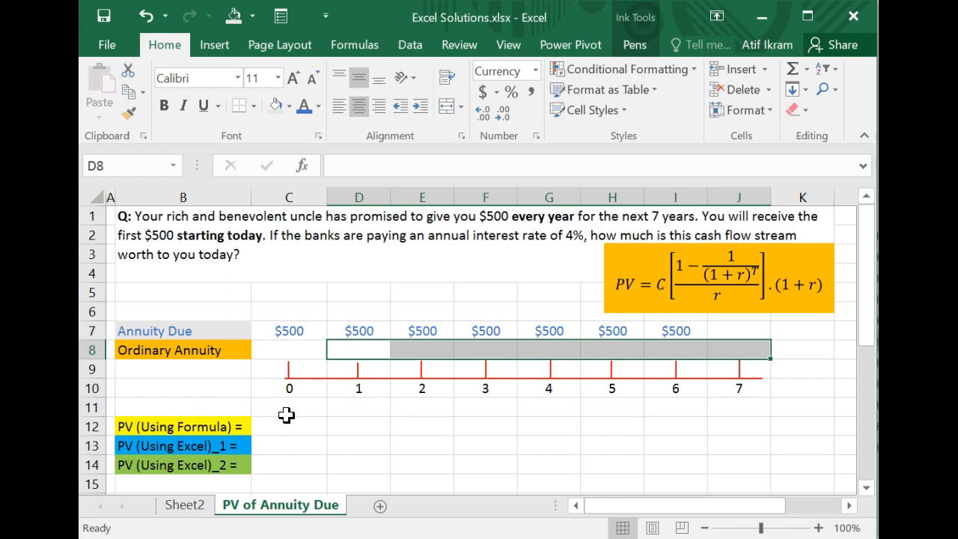
mouse_move(620, 284)
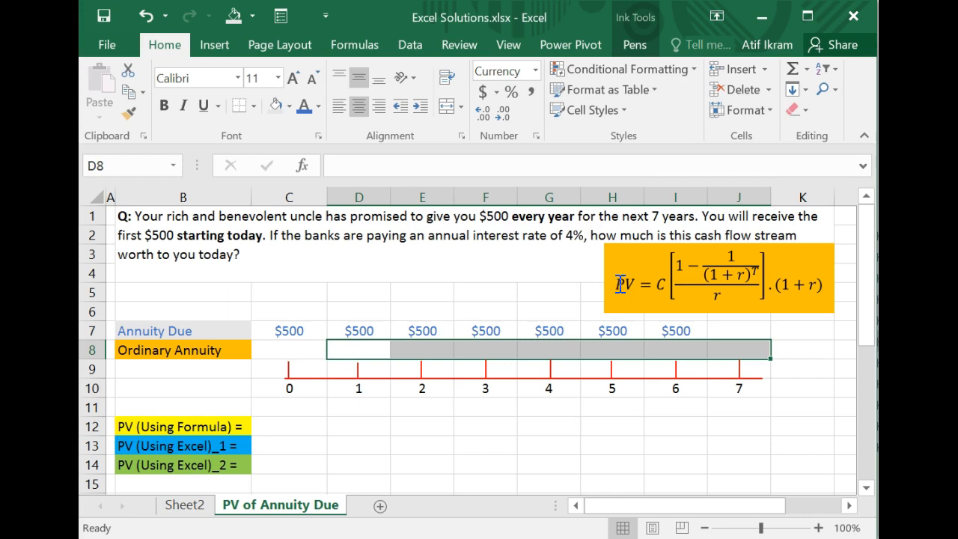
mouse_move(787, 282)
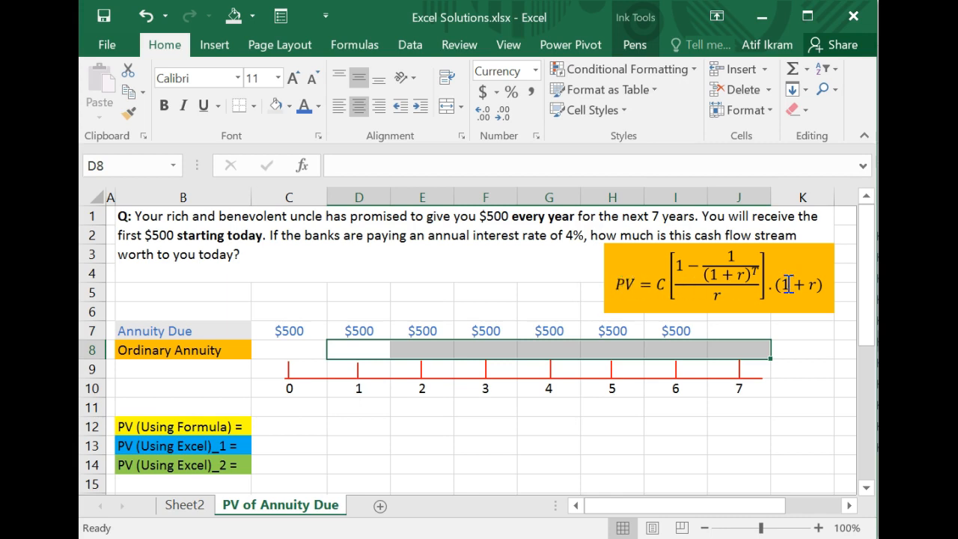
mouse_move(650, 300)
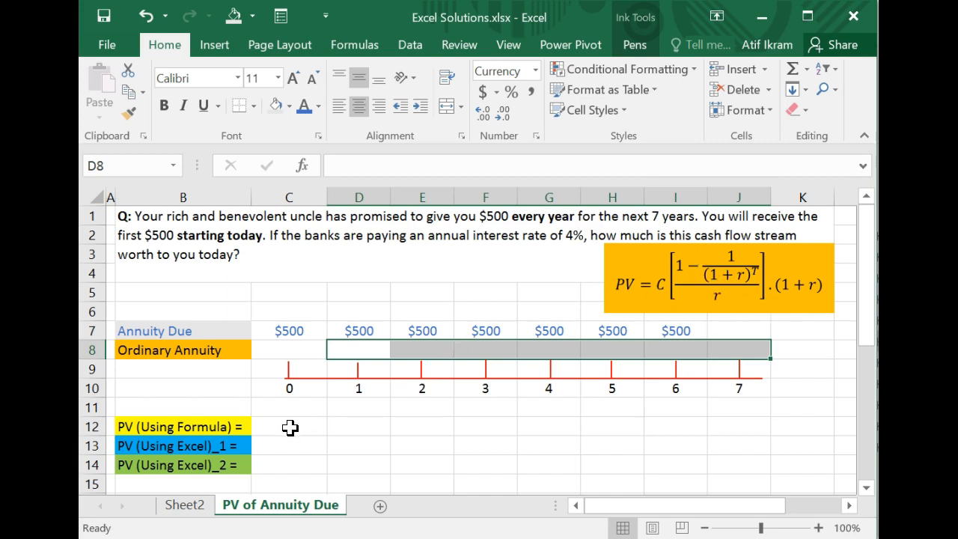
left_click(287, 425)
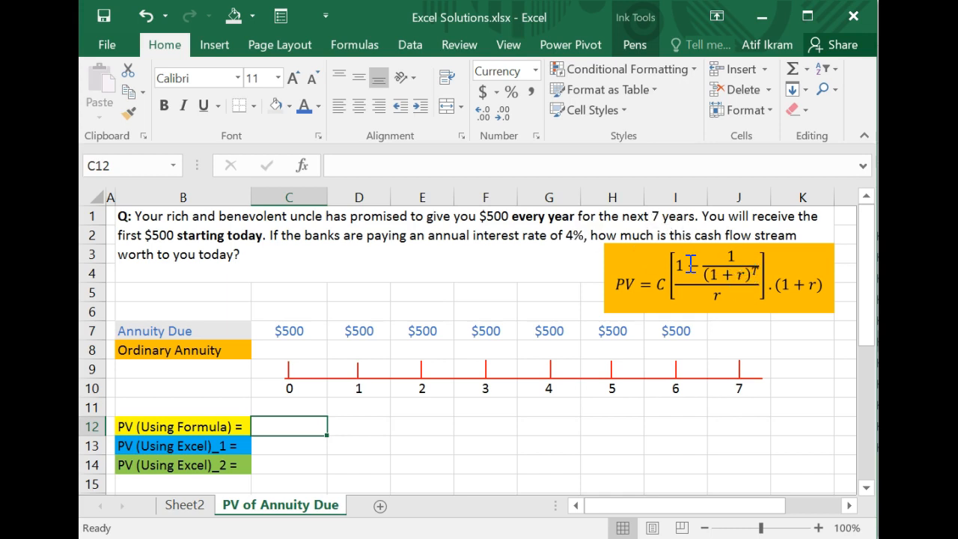
Step: Enter =500*(1-(1/(1+0.04)^7)) in C12 as the annuity present-value formula
type("=")
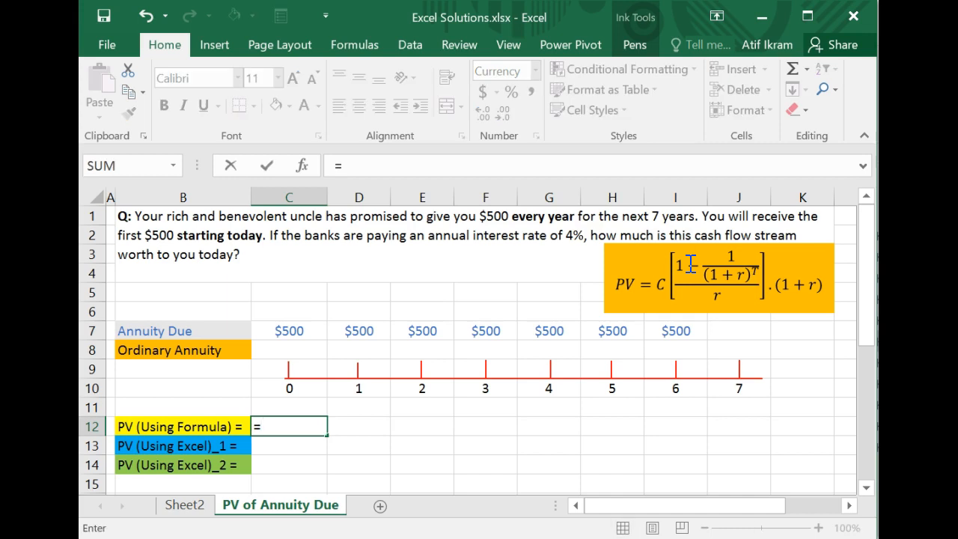
type("500")
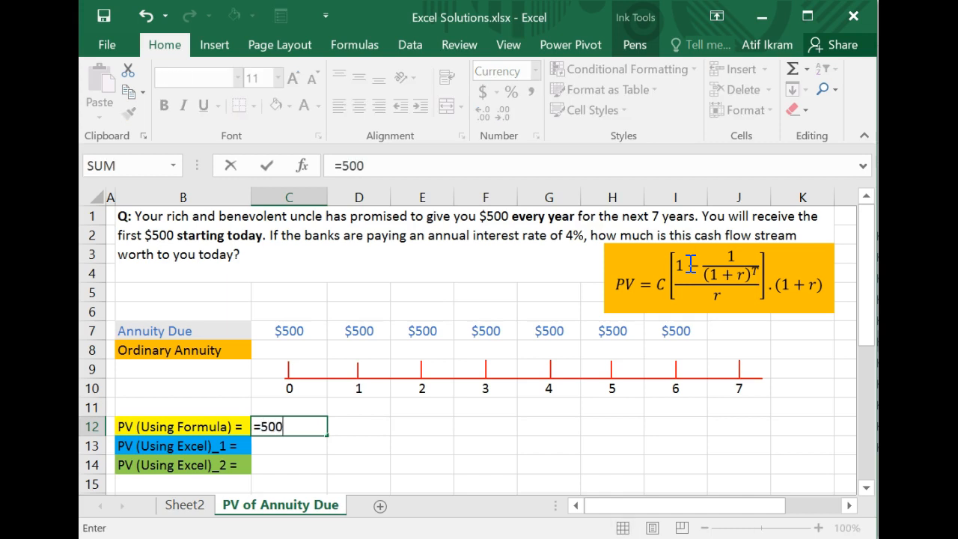
type("*")
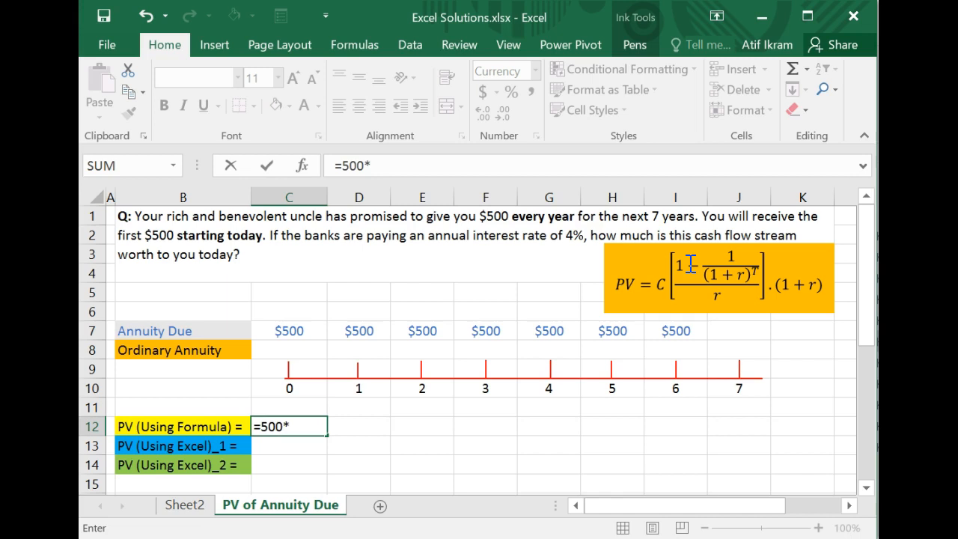
type("(")
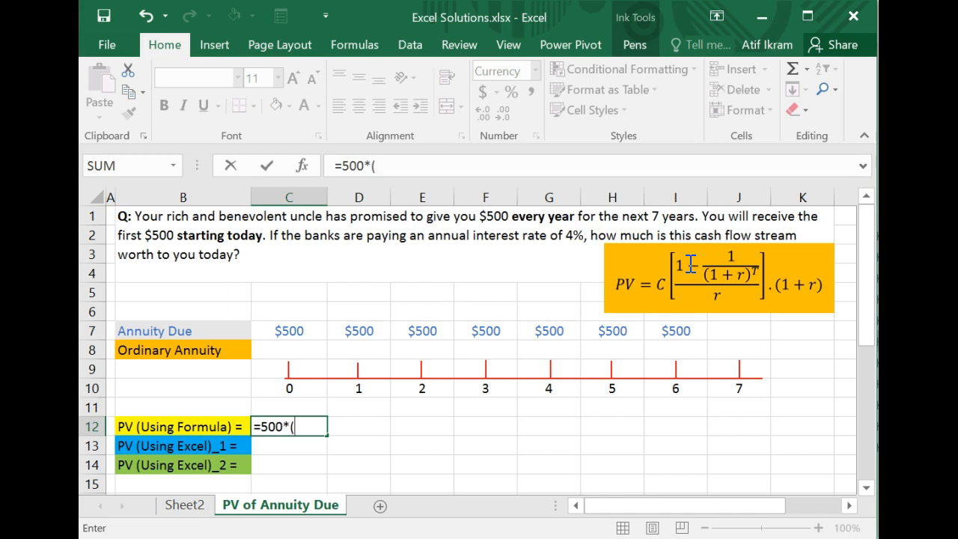
type("1-")
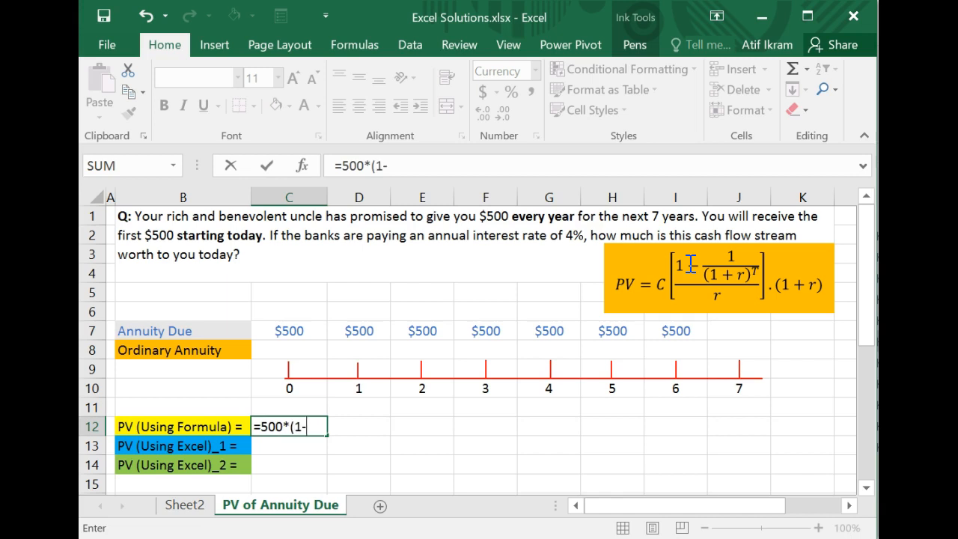
type("(")
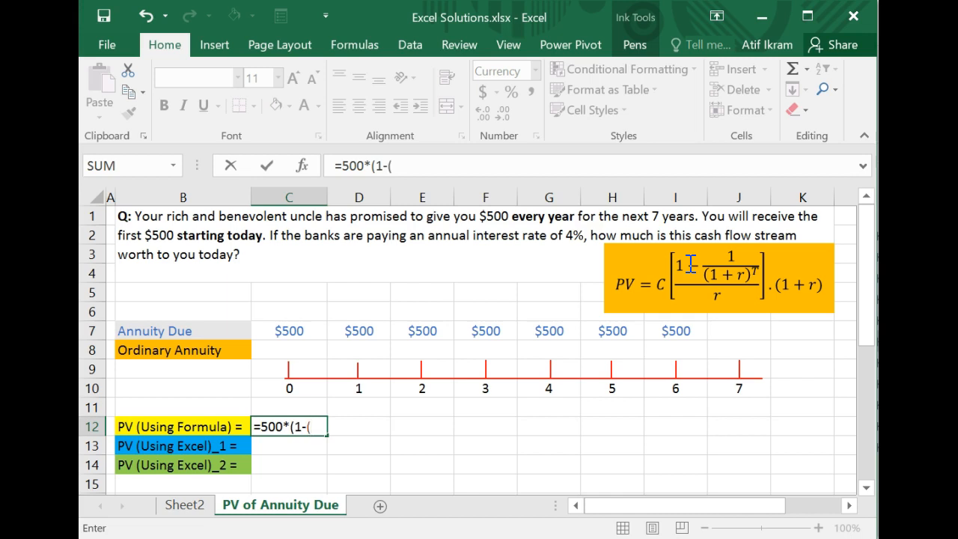
type("1/")
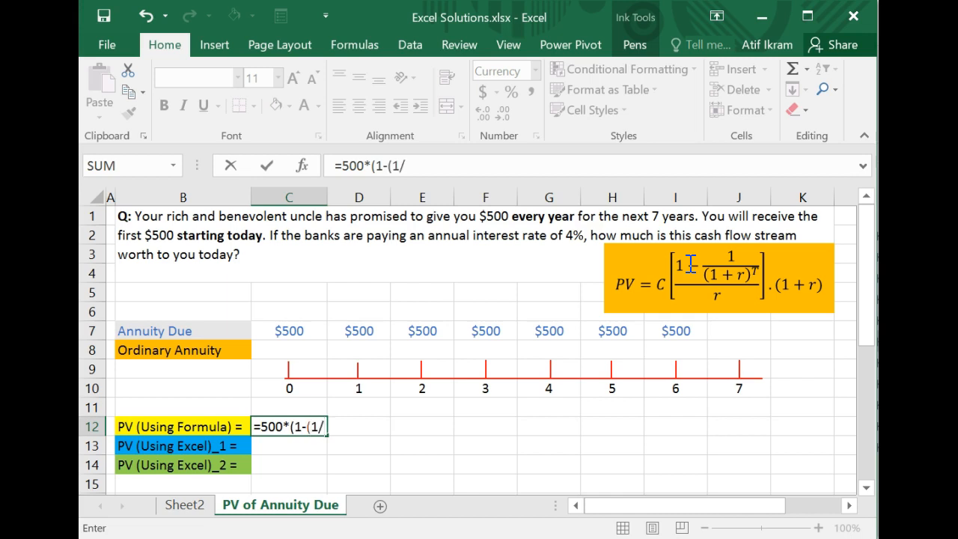
type("(")
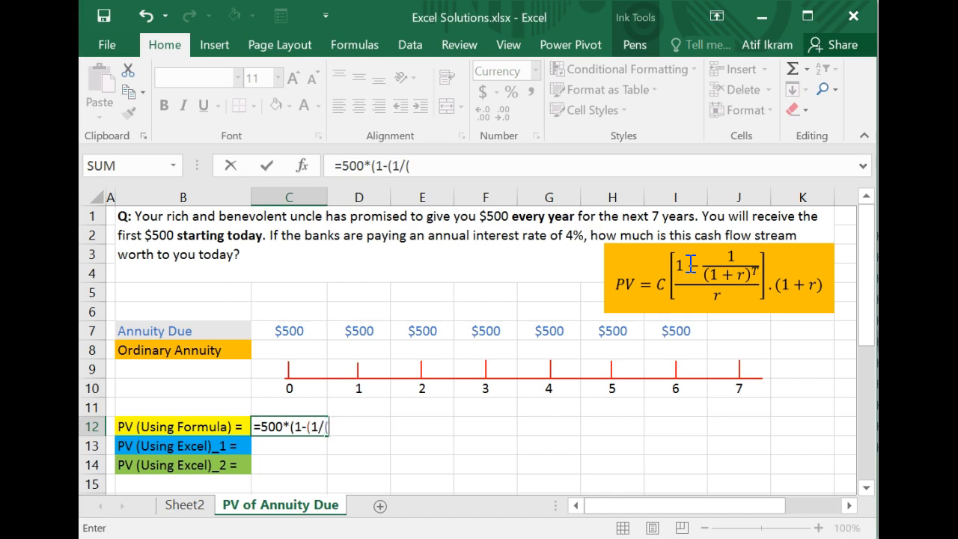
type("1")
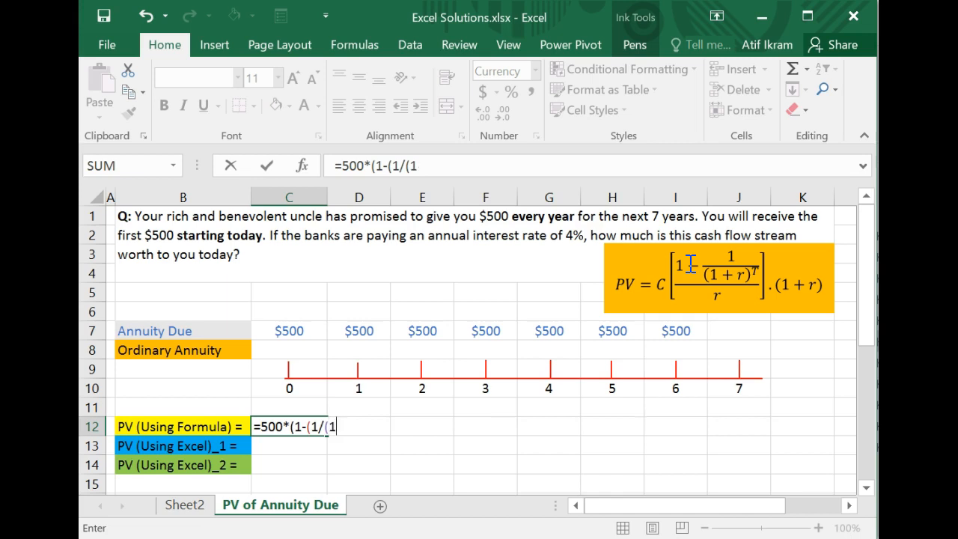
type("+0.0")
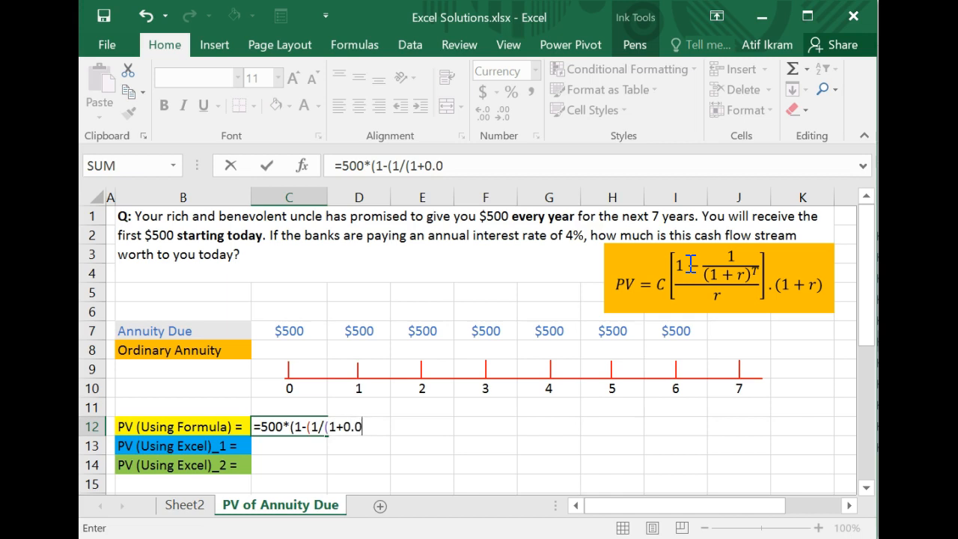
type("4)")
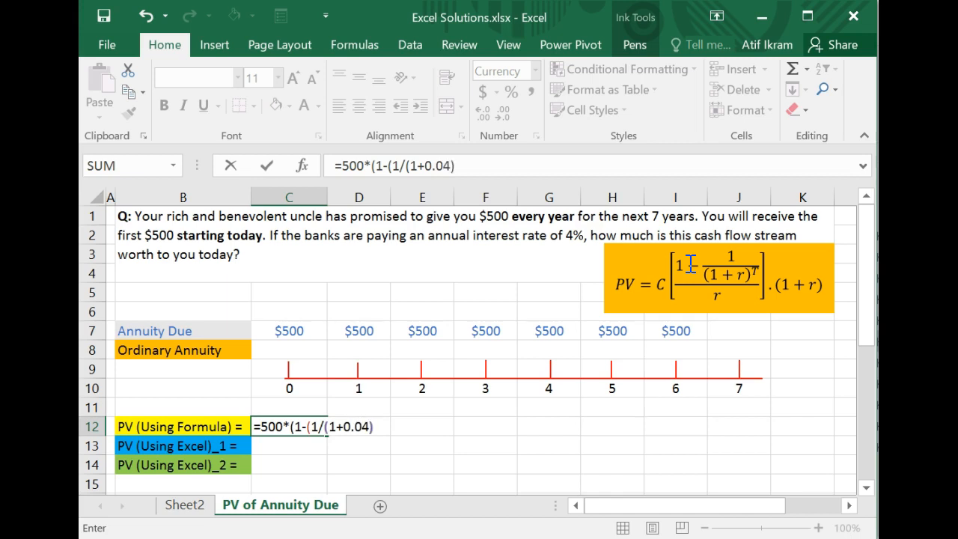
type("^")
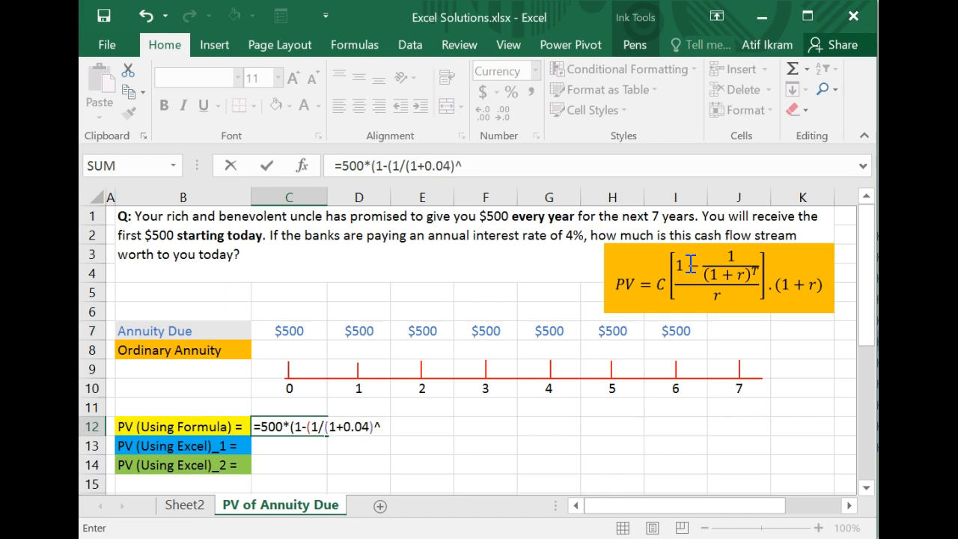
type("7)")
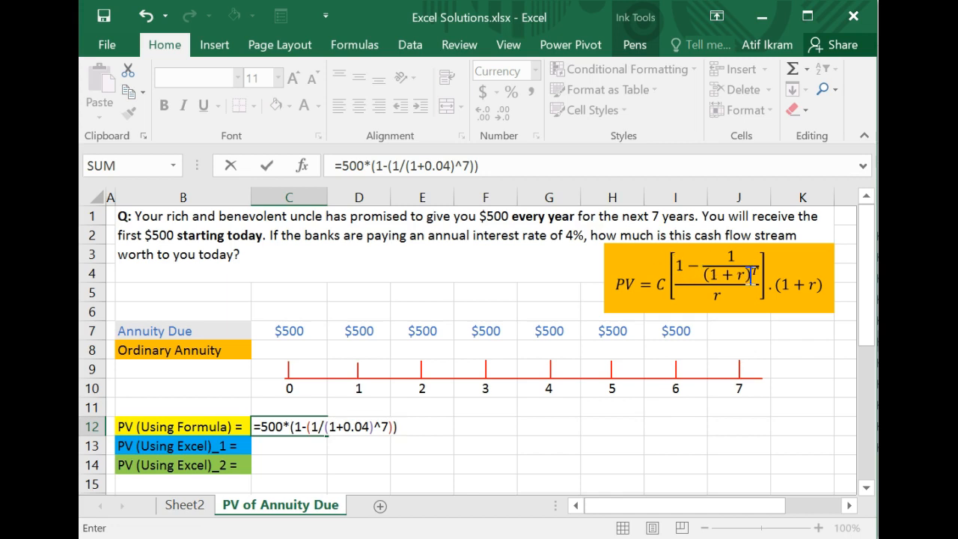
mouse_move(751, 271)
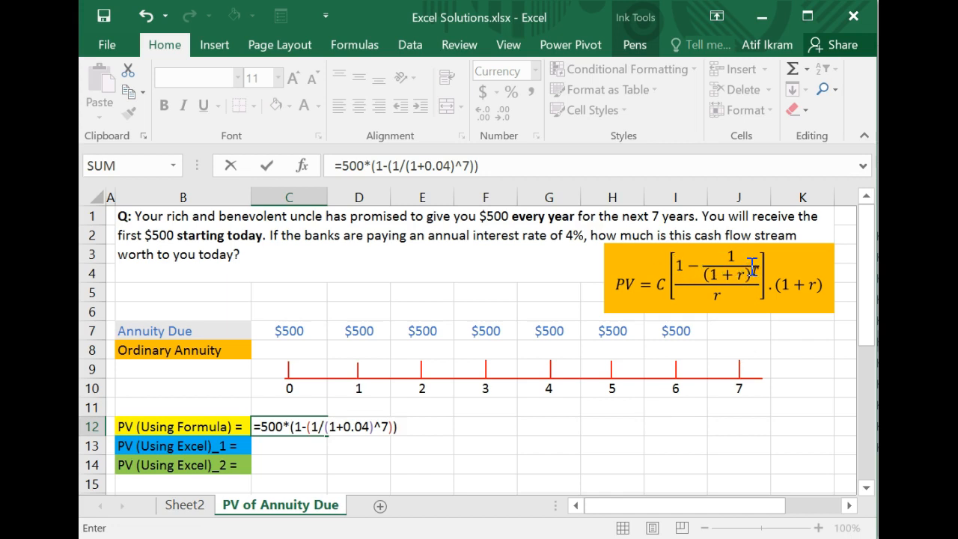
mouse_move(395, 356)
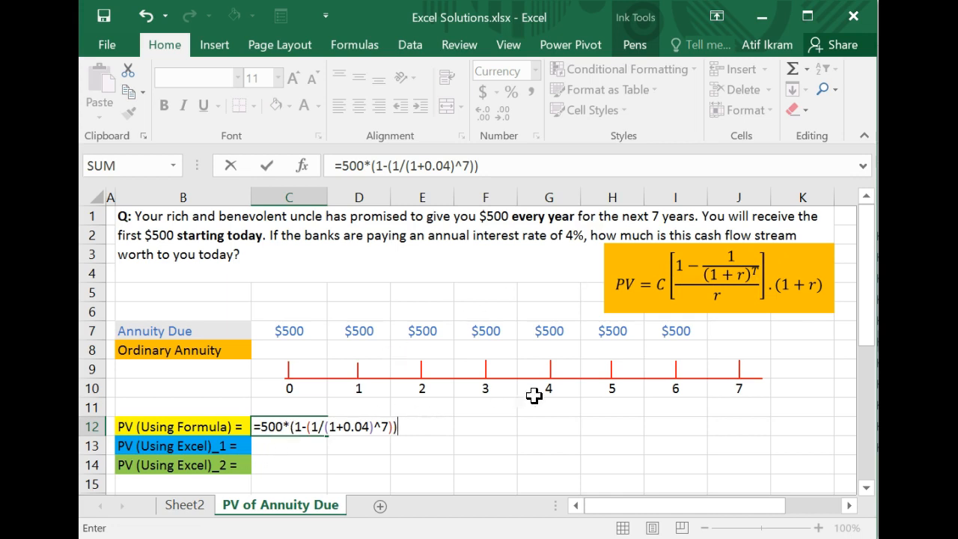
mouse_move(598, 368)
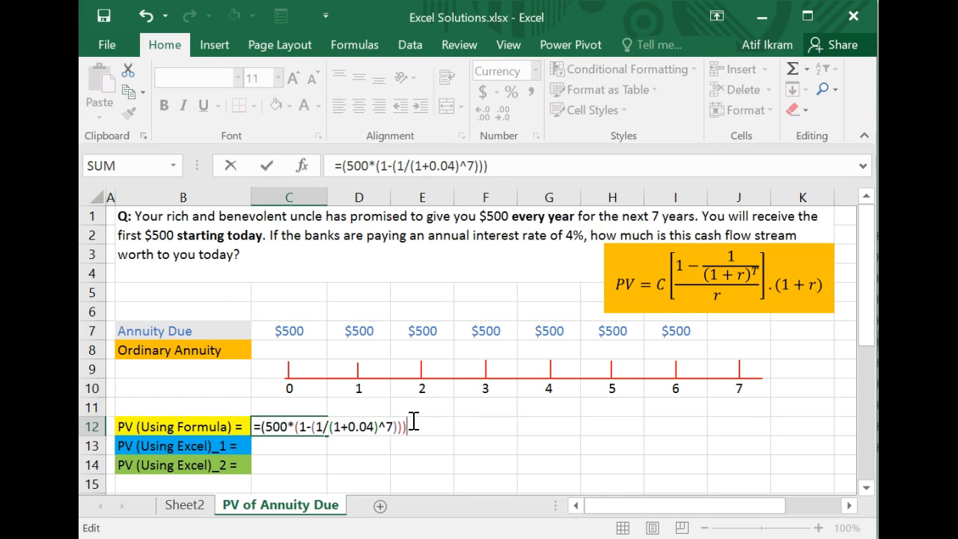
Step: Divide by 0.04 and multiply by (1+0.04) so C12 gives the annuity due value $3,121.07
type("/")
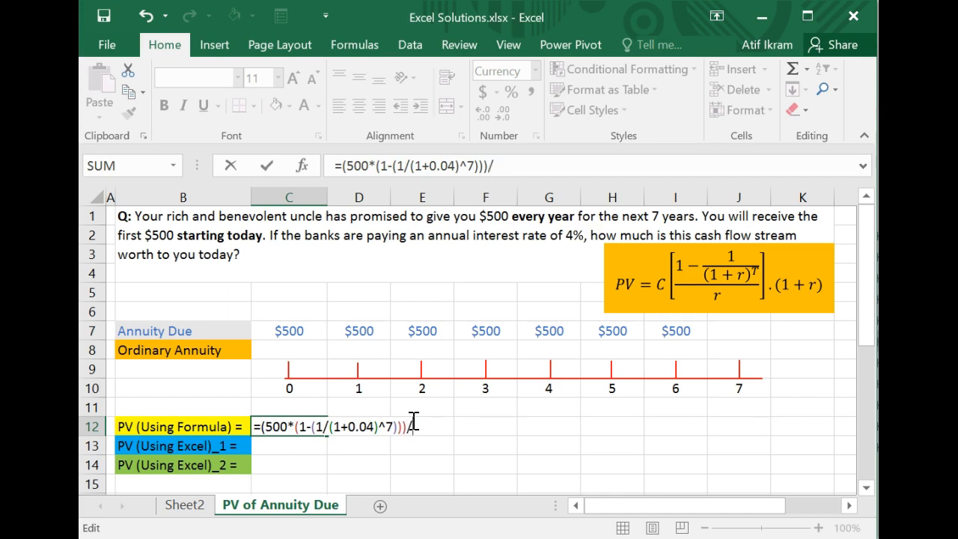
type("0.04)")
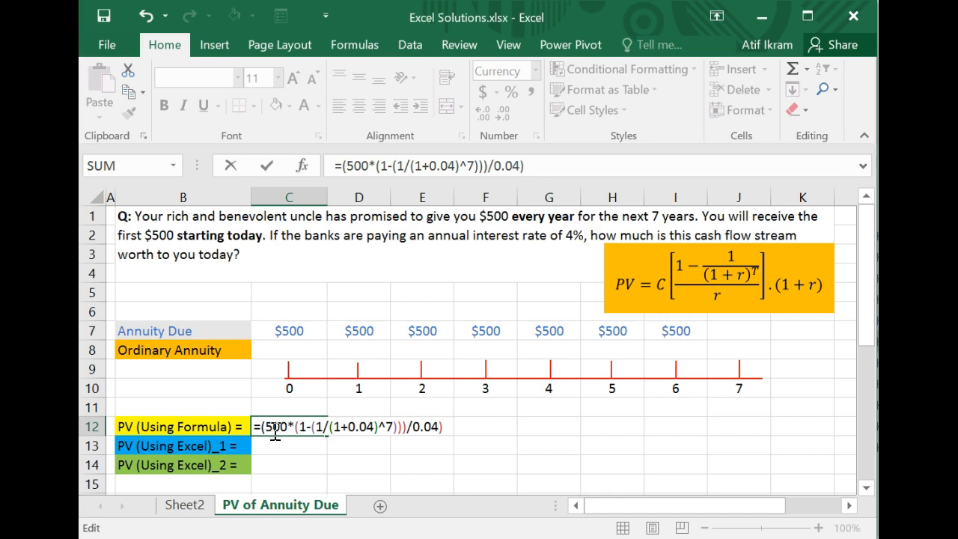
type("(")
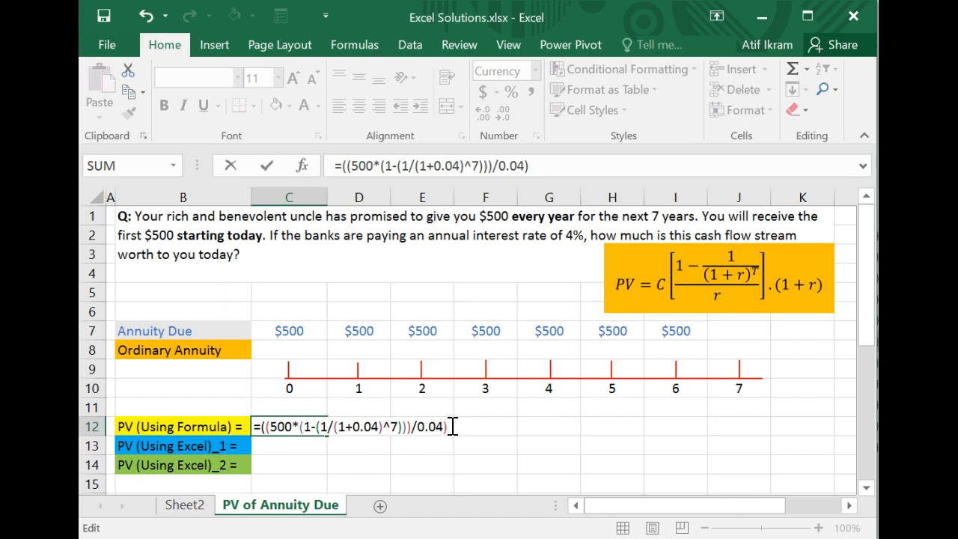
type("*(")
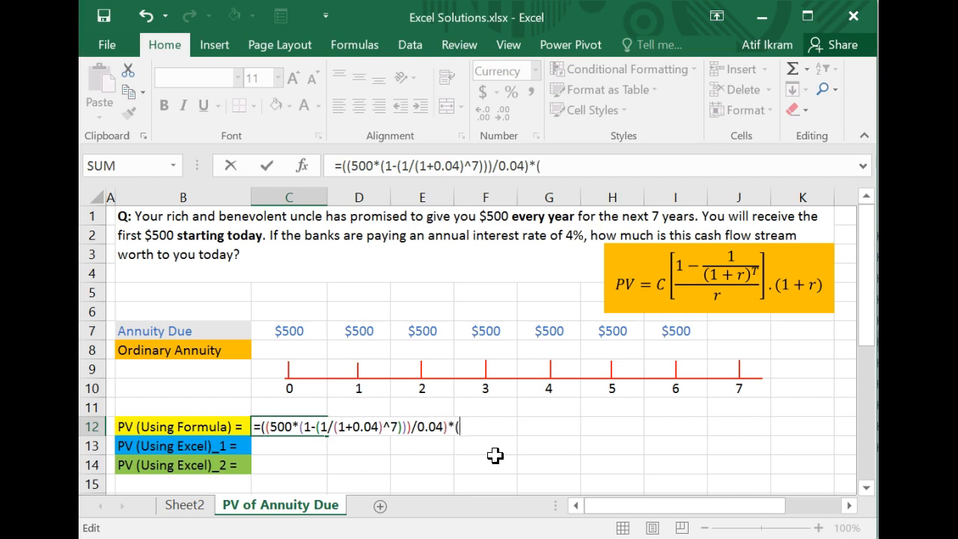
type("1+0")
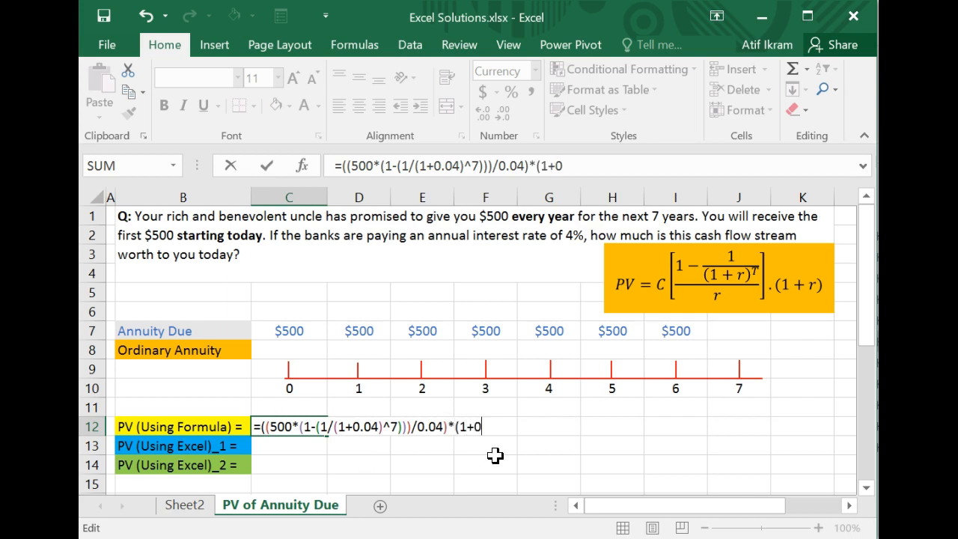
type(".04")
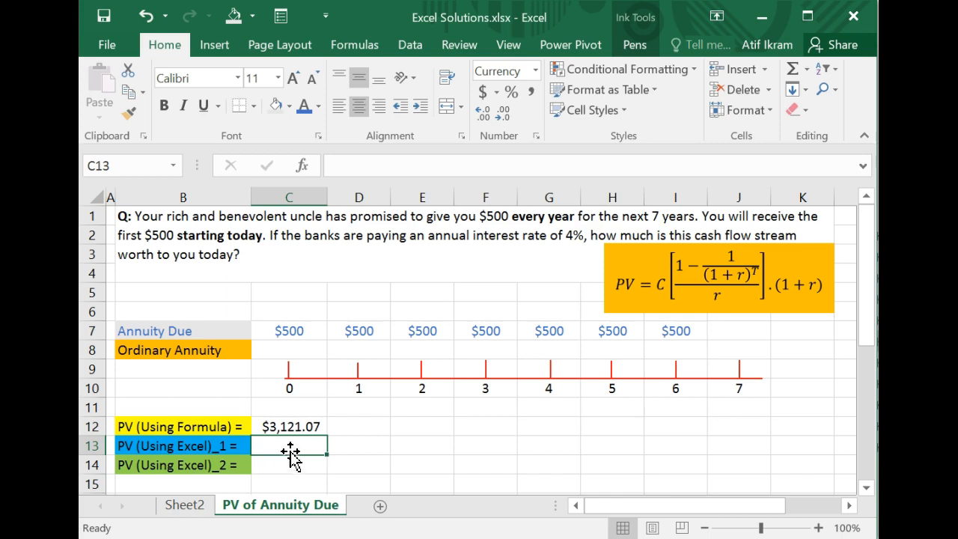
Step: Review the finished C12 formula, then start a new formula with = in C13
left_click(287, 425)
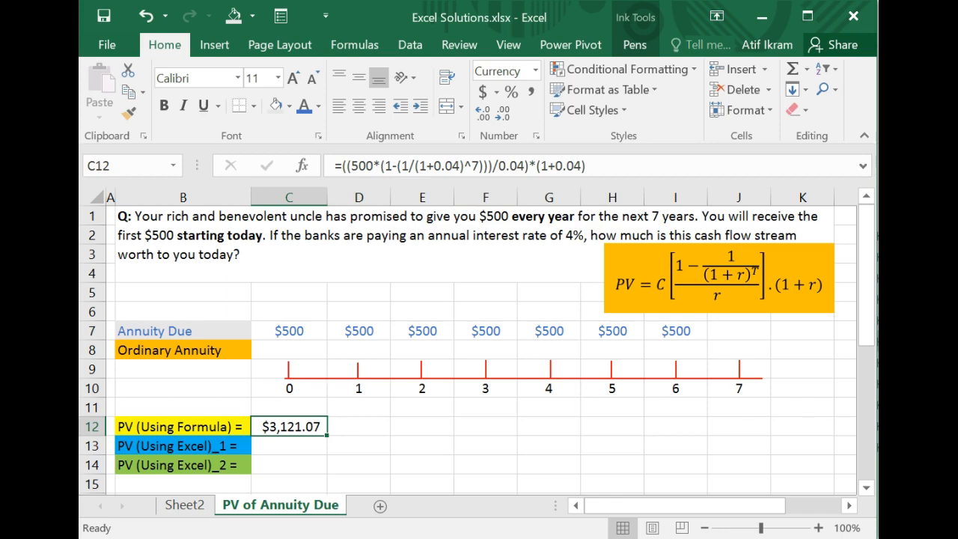
mouse_move(287, 448)
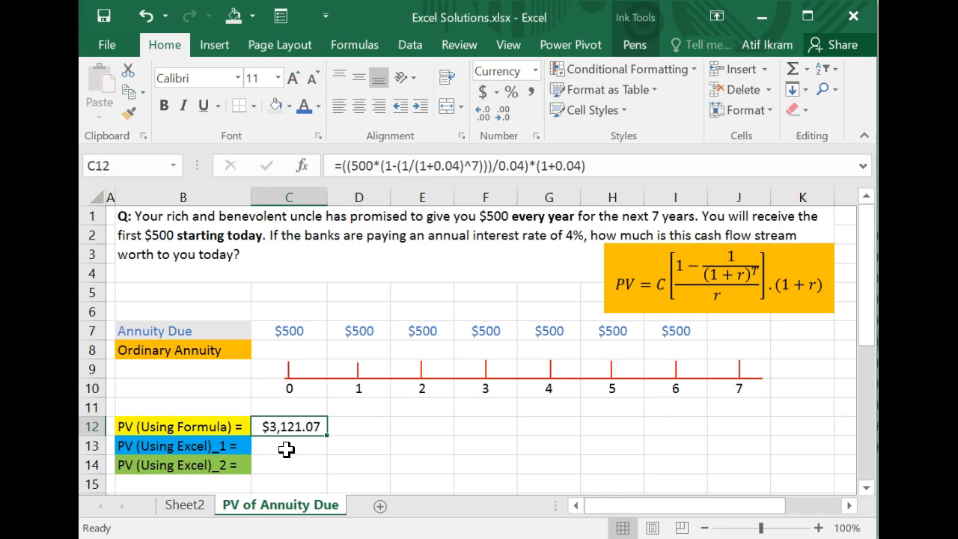
left_click(287, 446)
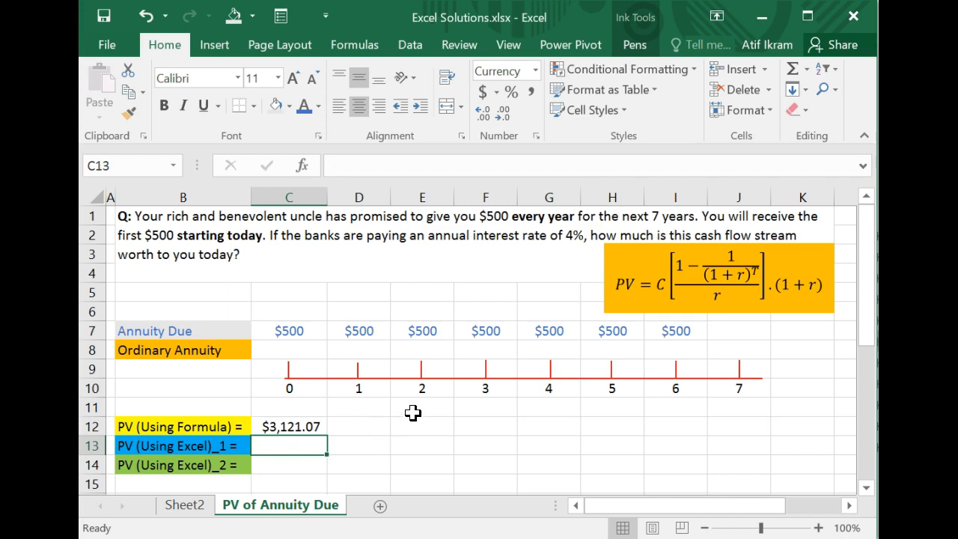
mouse_move(422, 398)
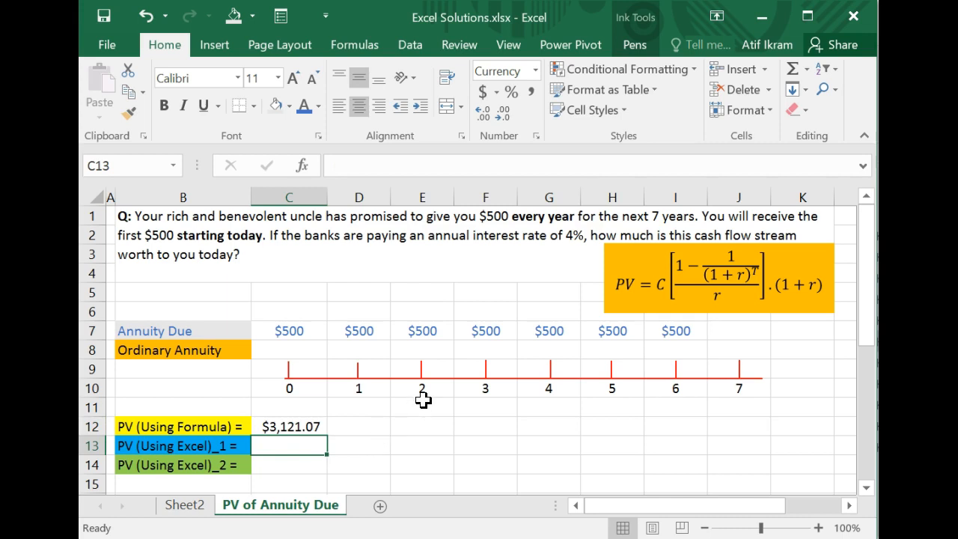
type("=")
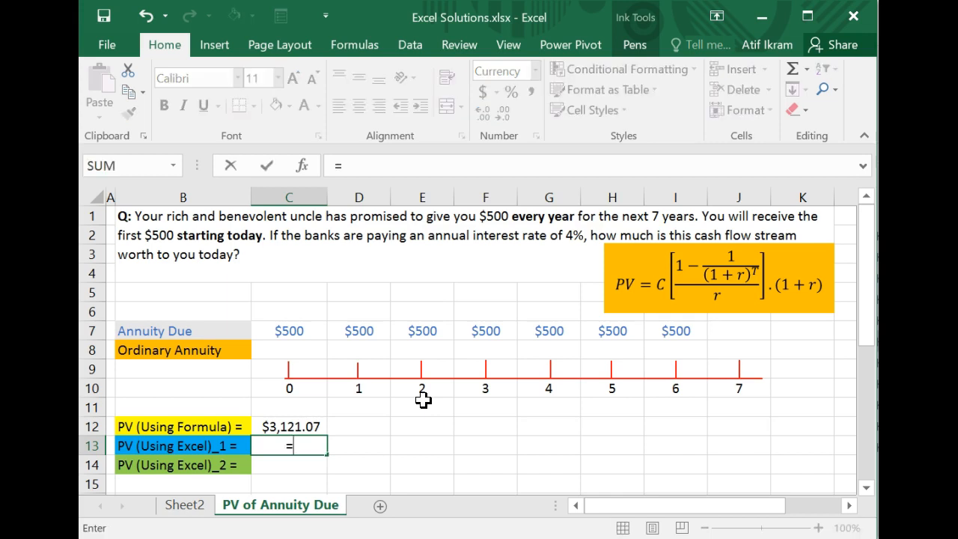
Step: Enter a PV function in C13 with 0.04 rate, 7 periods and $500 payment
type("pv")
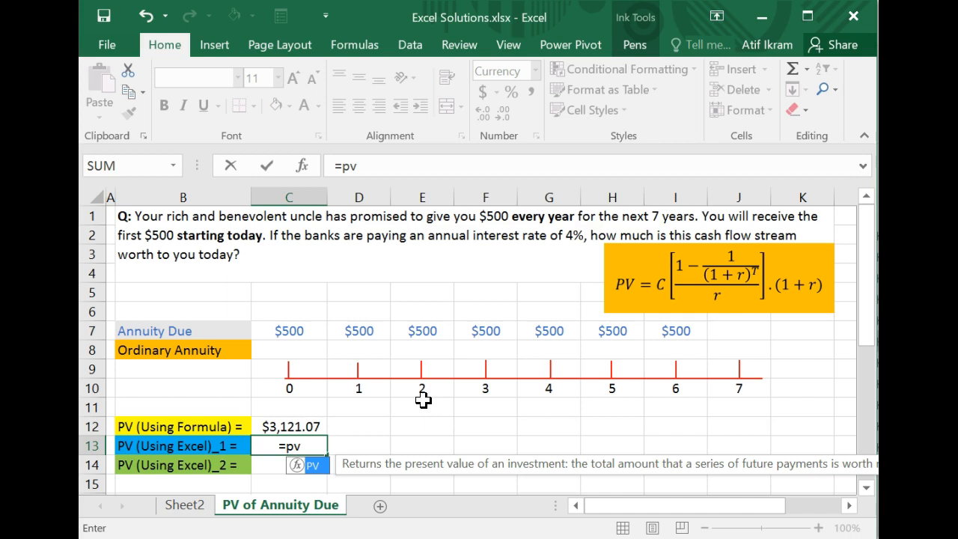
type("(")
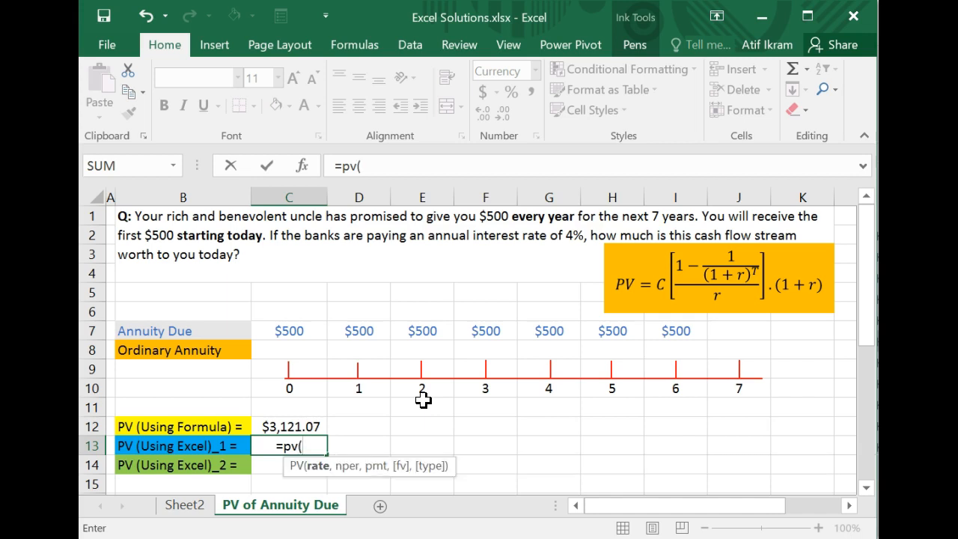
type("0")
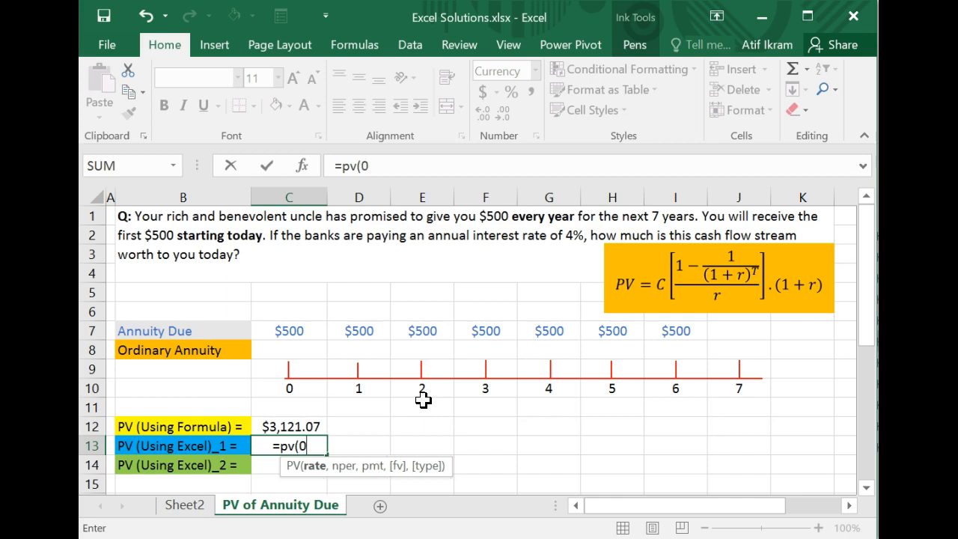
type(".04")
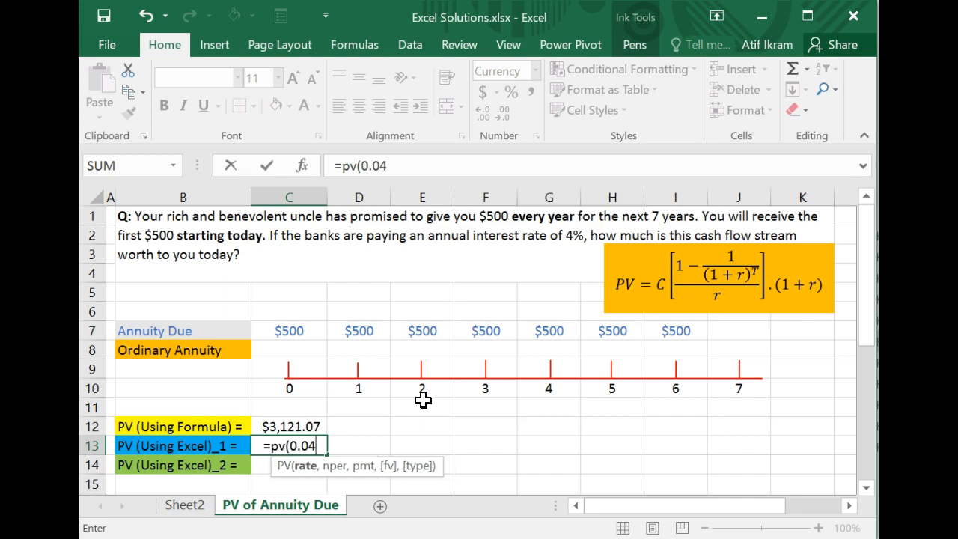
type(",")
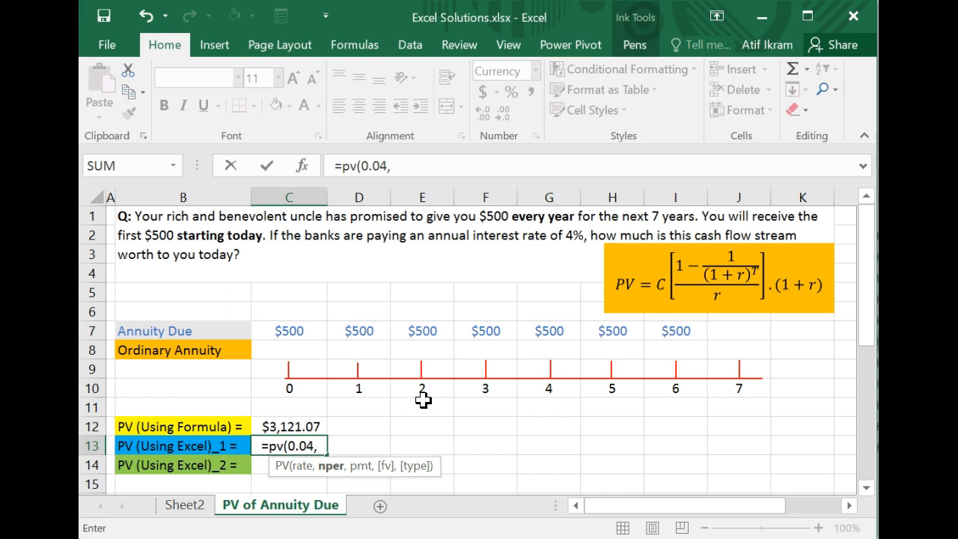
type("7")
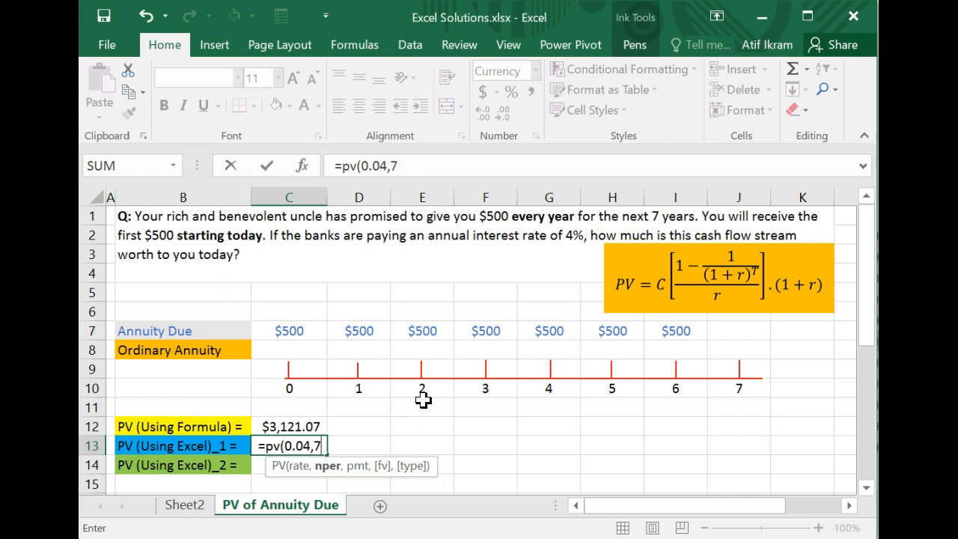
type(",")
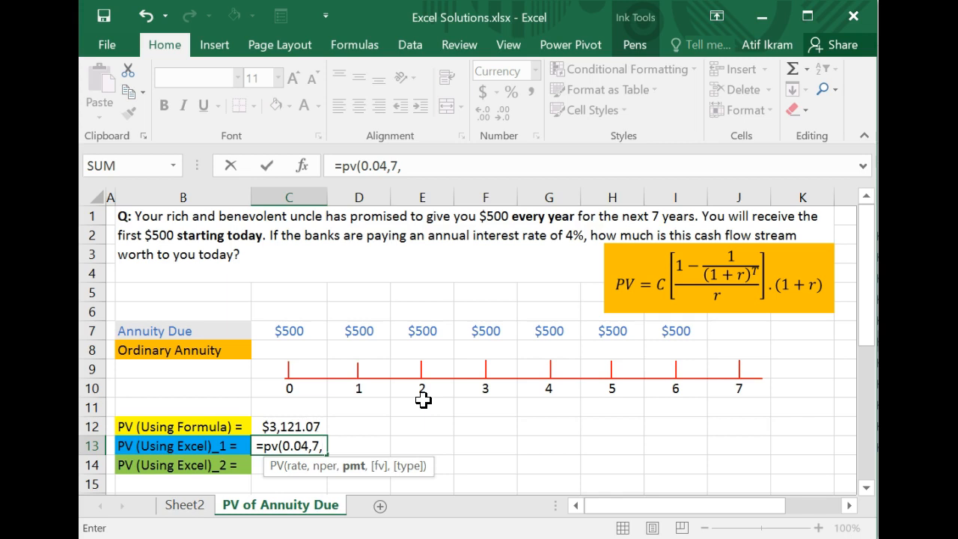
type("500")
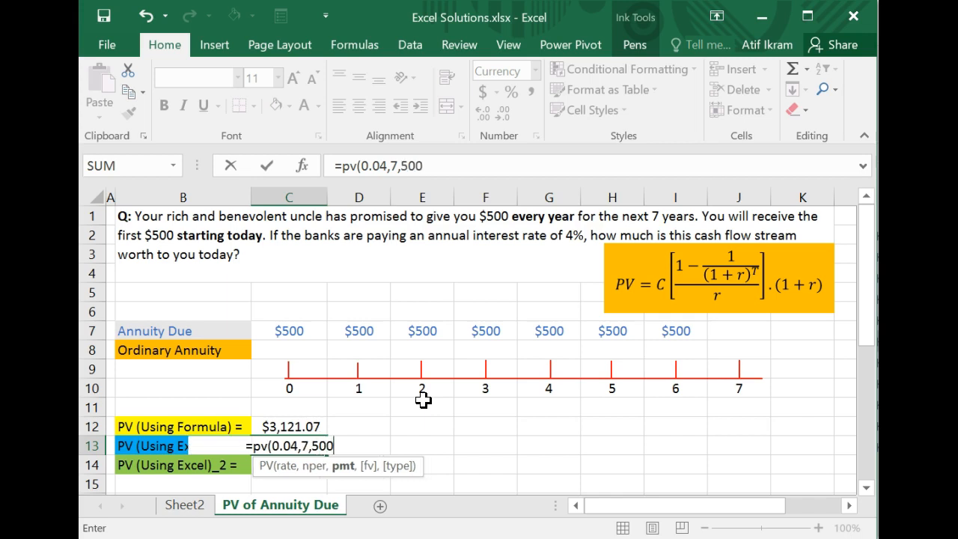
Step: Skip the future value and set type 1 for beginning-of-period payments, closing the PV function
type(",")
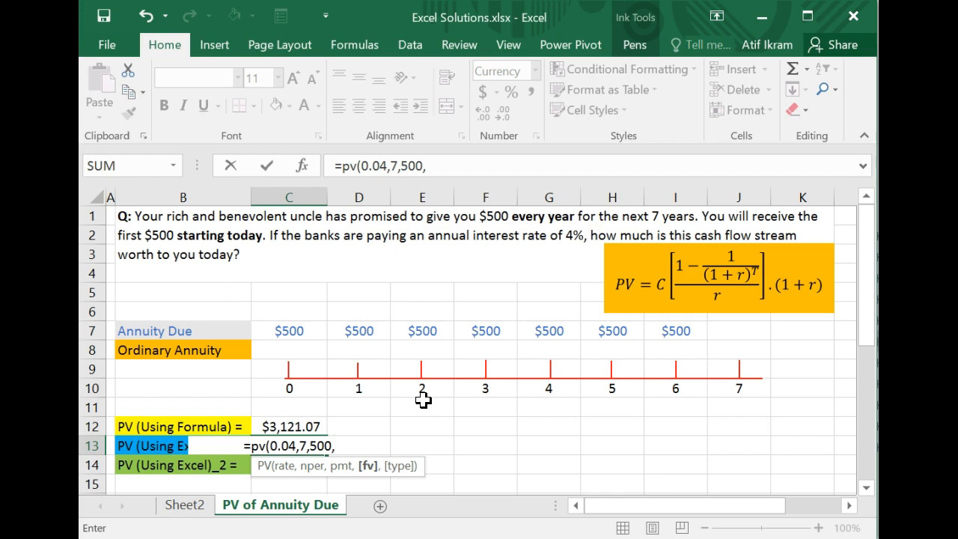
type(",")
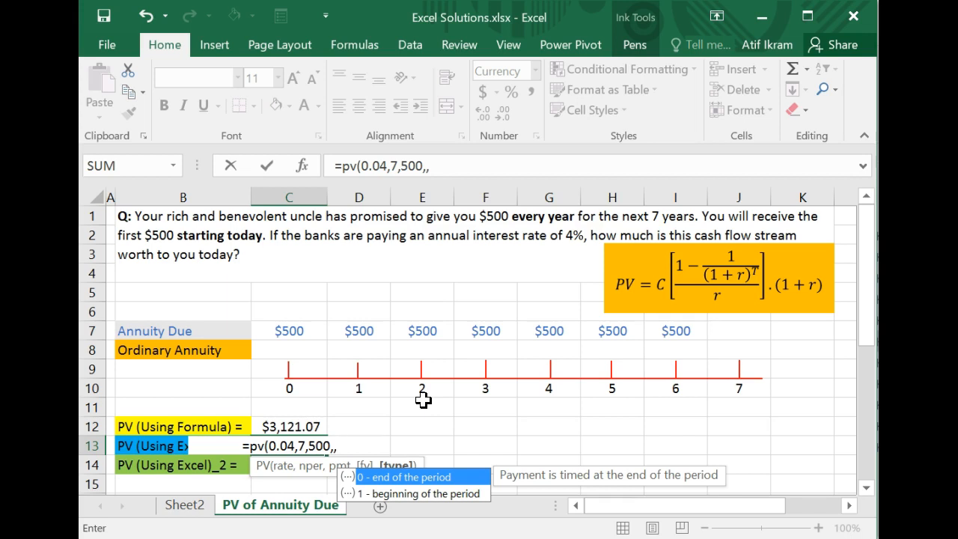
mouse_move(292, 335)
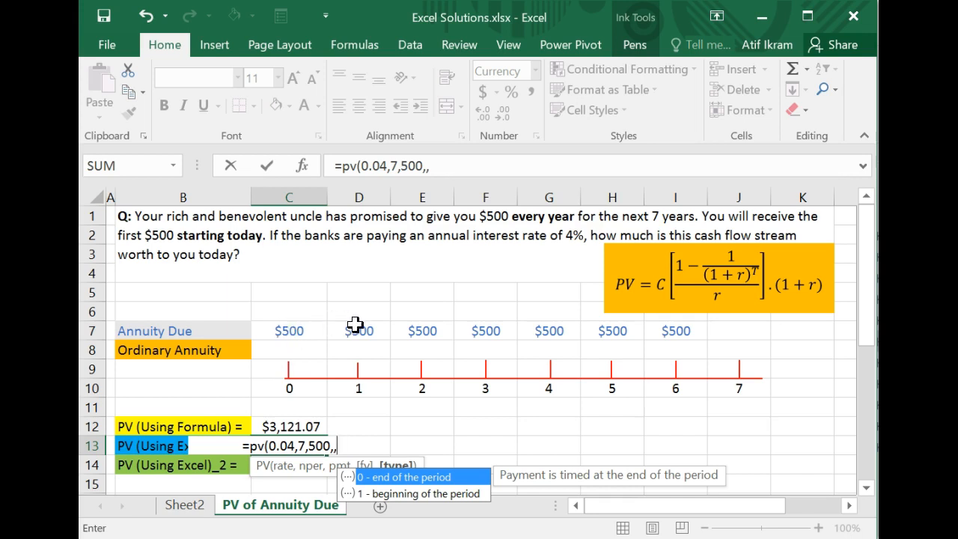
mouse_move(426, 345)
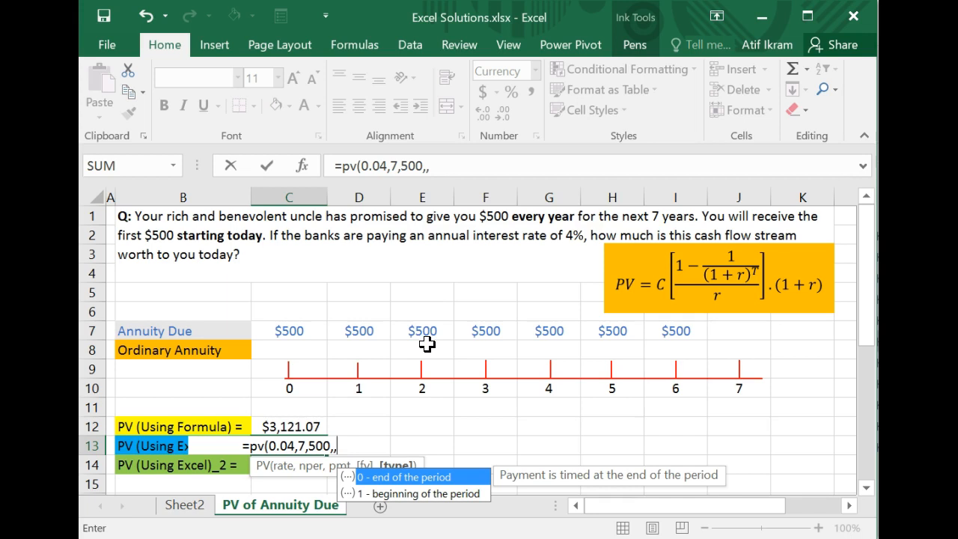
mouse_move(434, 500)
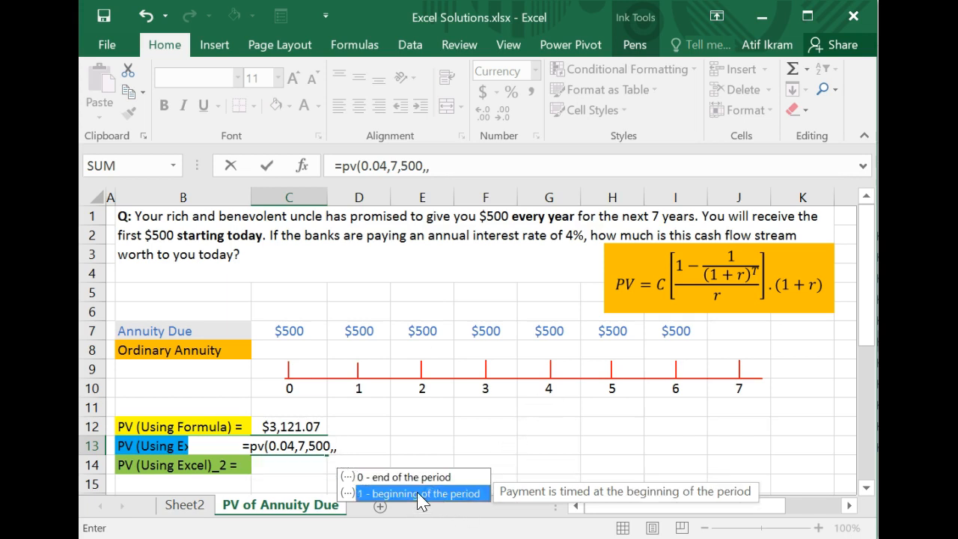
type("1")
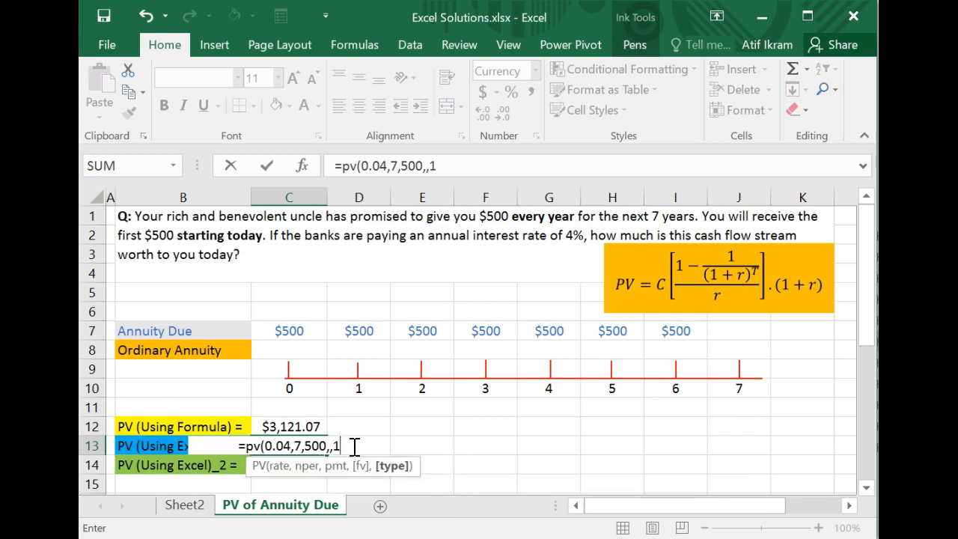
mouse_move(344, 447)
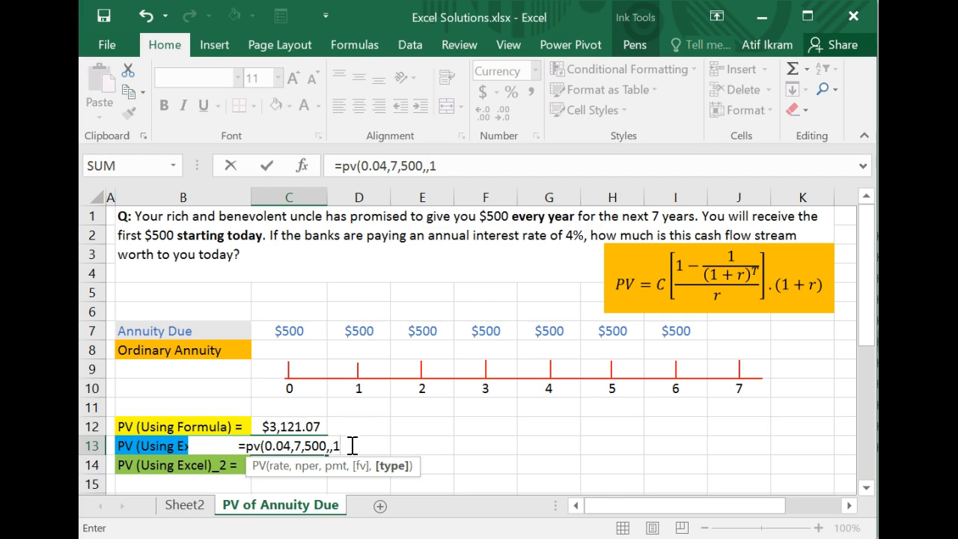
mouse_move(344, 446)
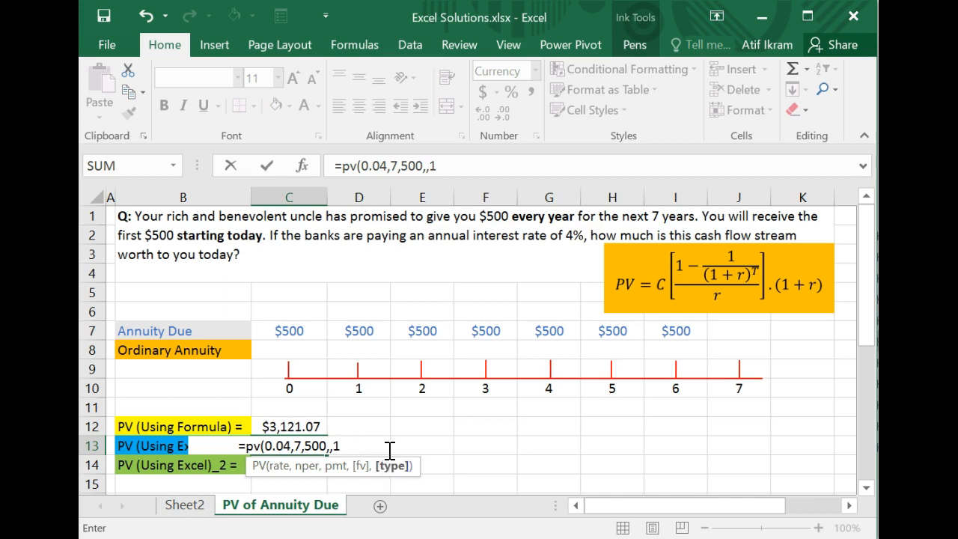
type(")")
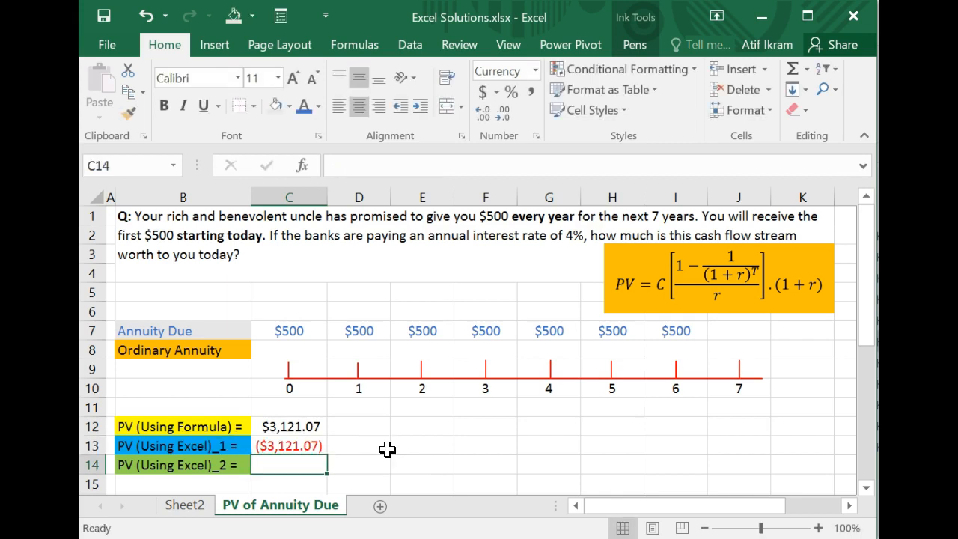
mouse_move(308, 464)
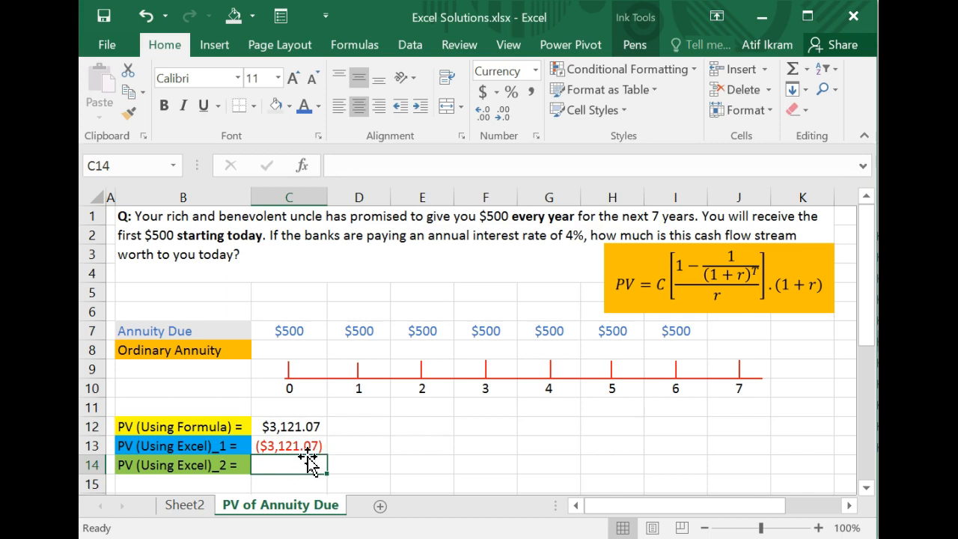
mouse_move(287, 447)
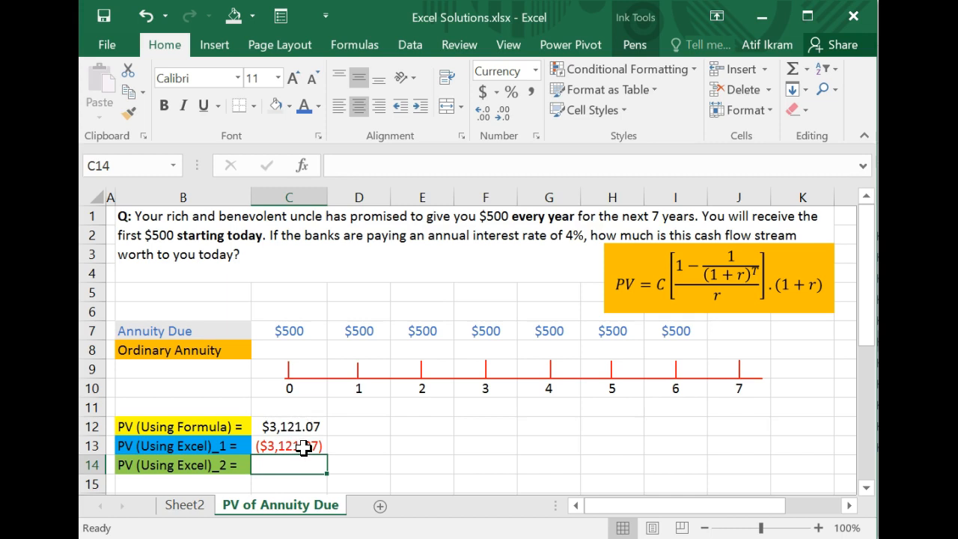
mouse_move(377, 347)
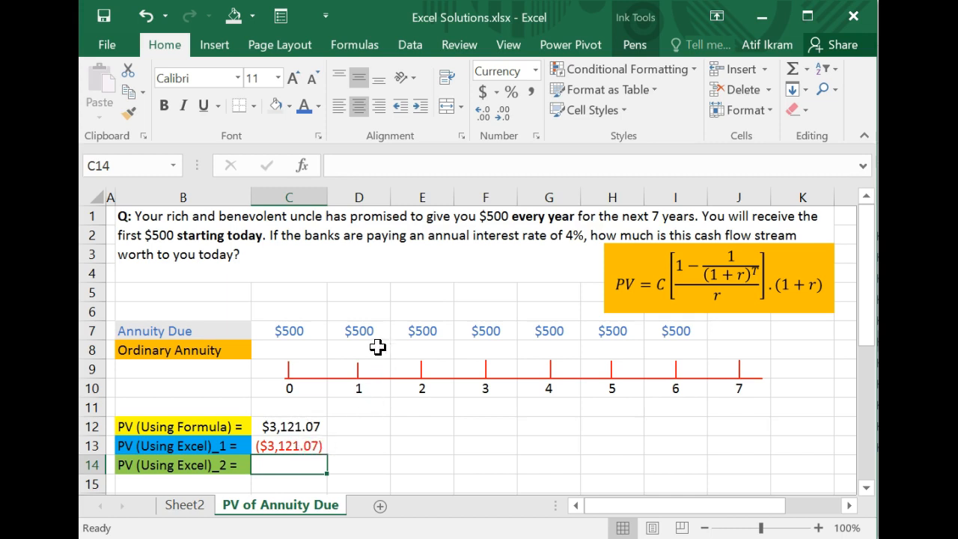
mouse_move(505, 336)
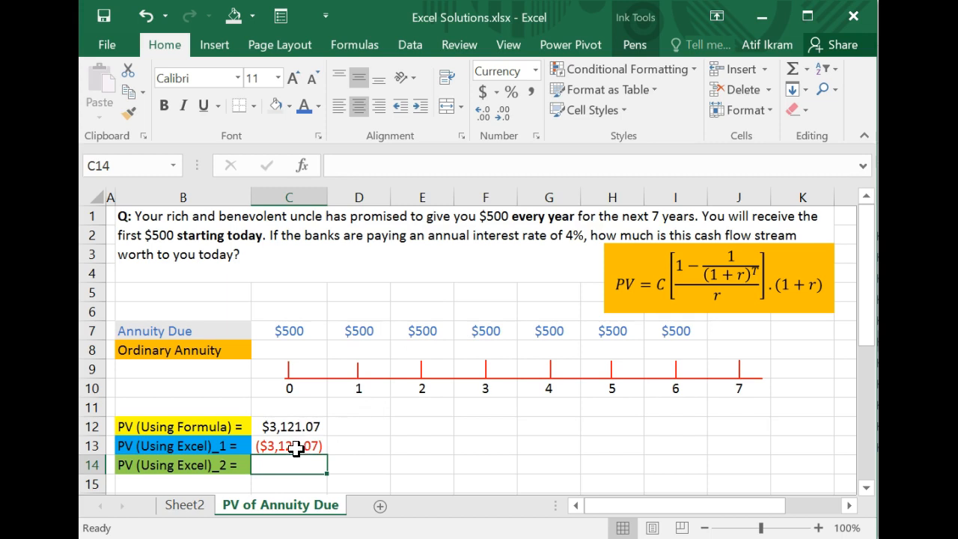
mouse_move(302, 461)
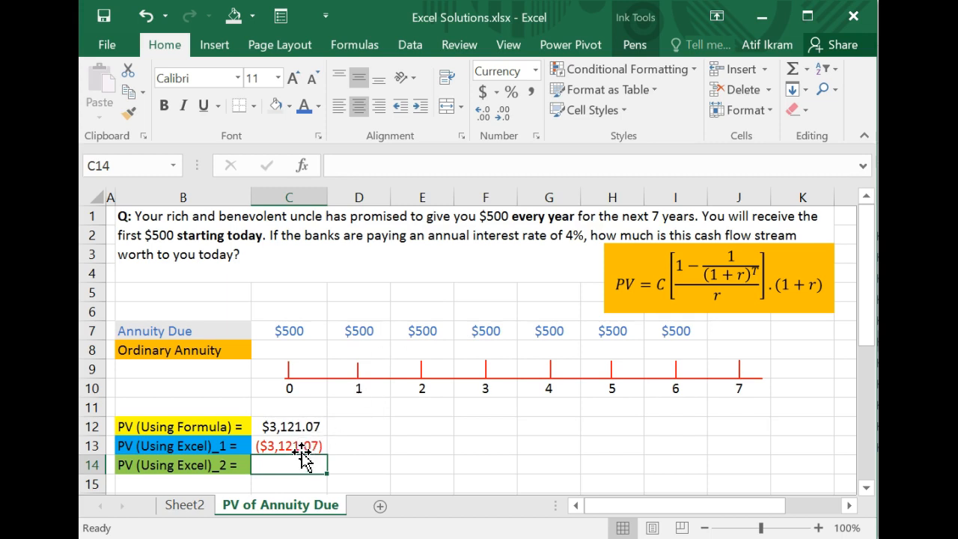
mouse_move(358, 443)
type("=")
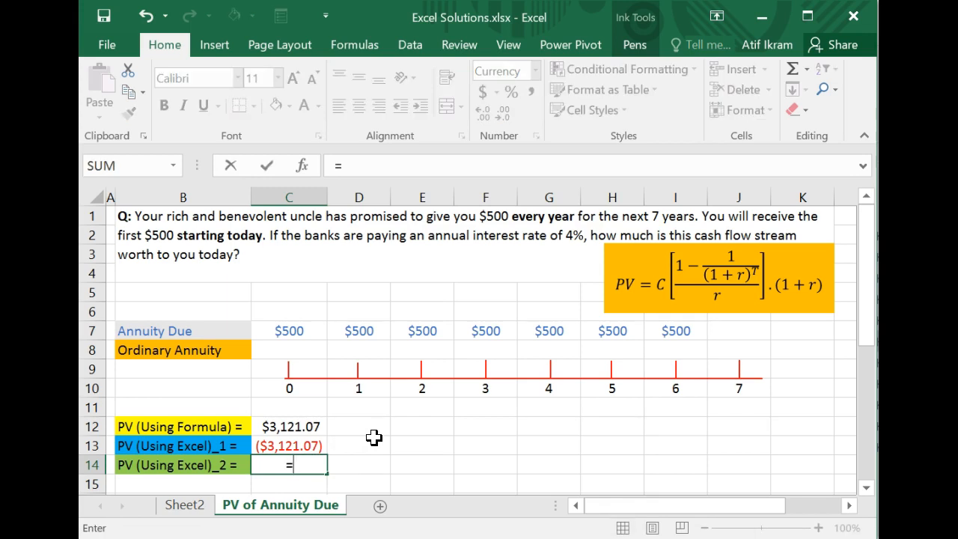
type("npv")
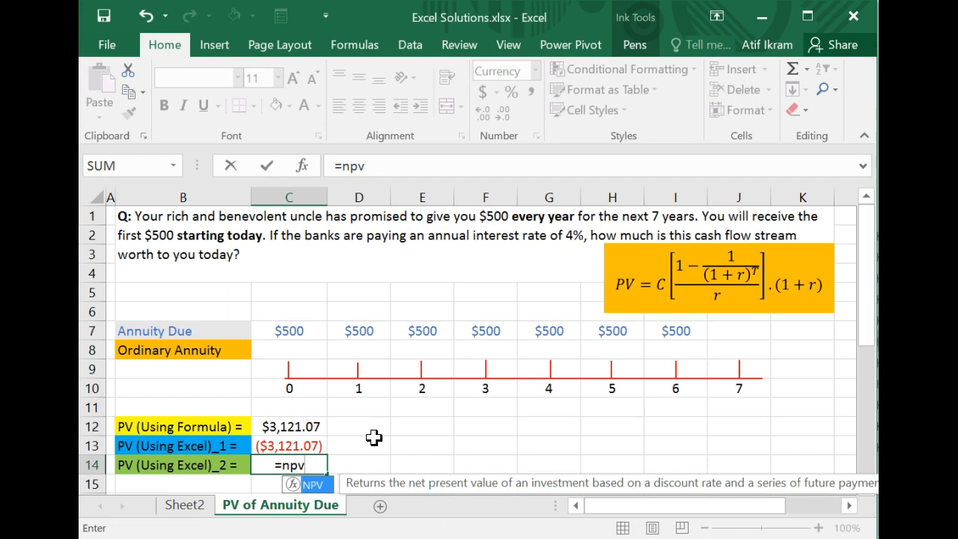
type("(")
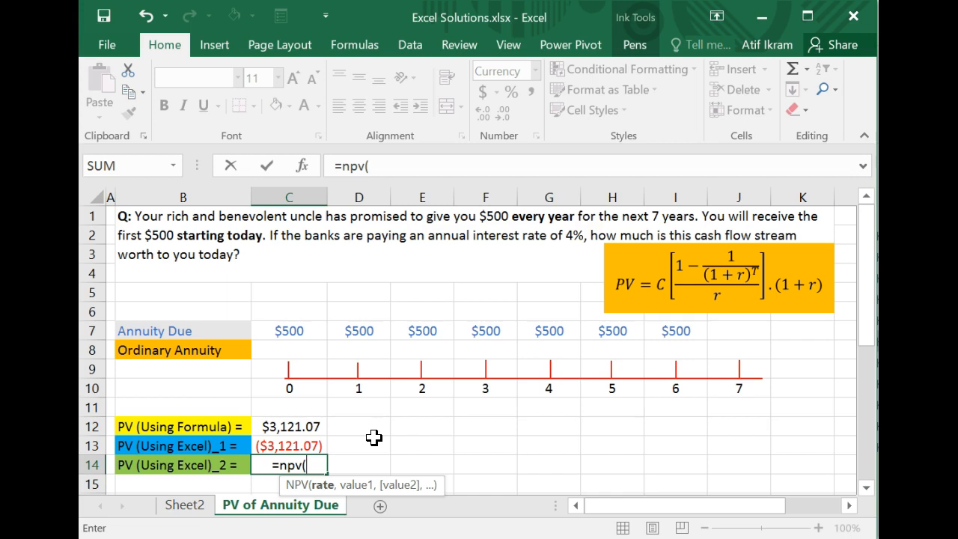
type("0")
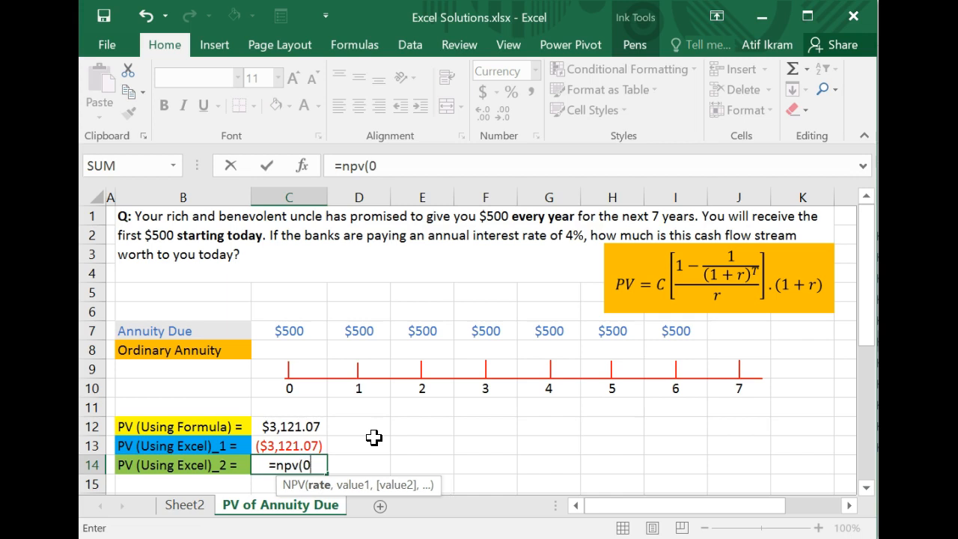
type(".04")
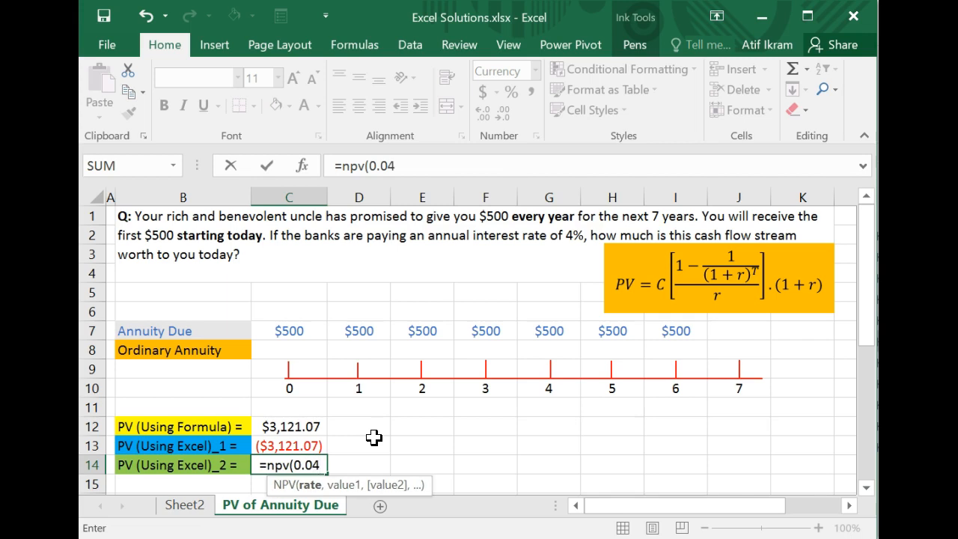
type(",")
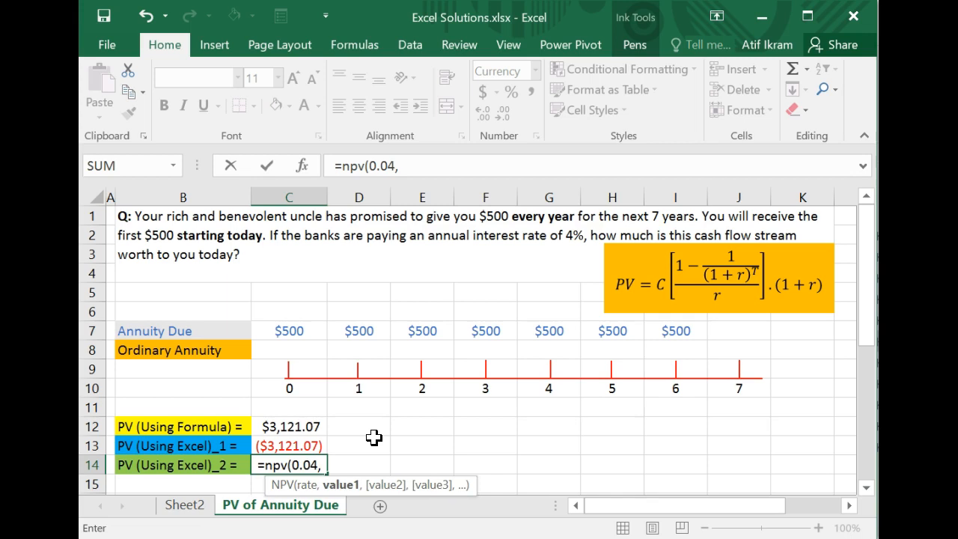
mouse_move(603, 392)
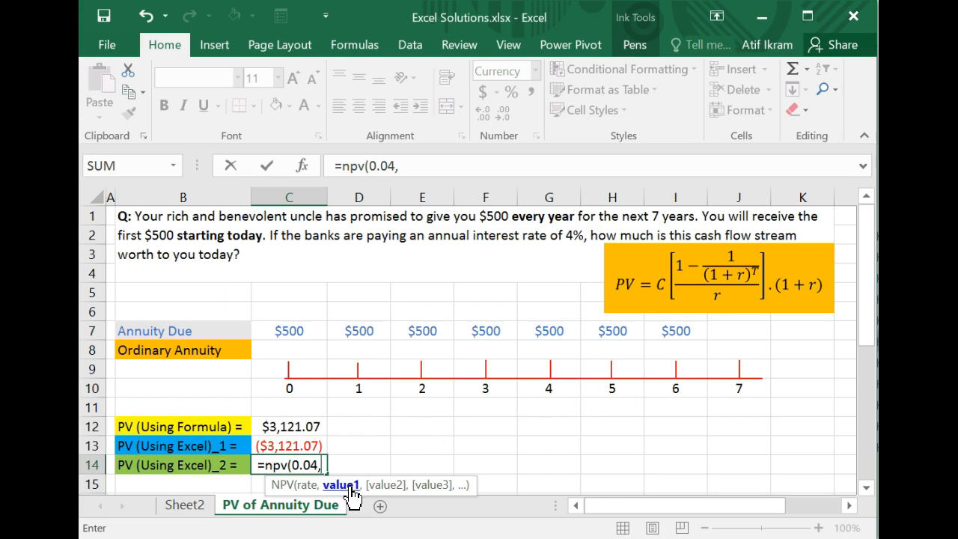
mouse_move(352, 493)
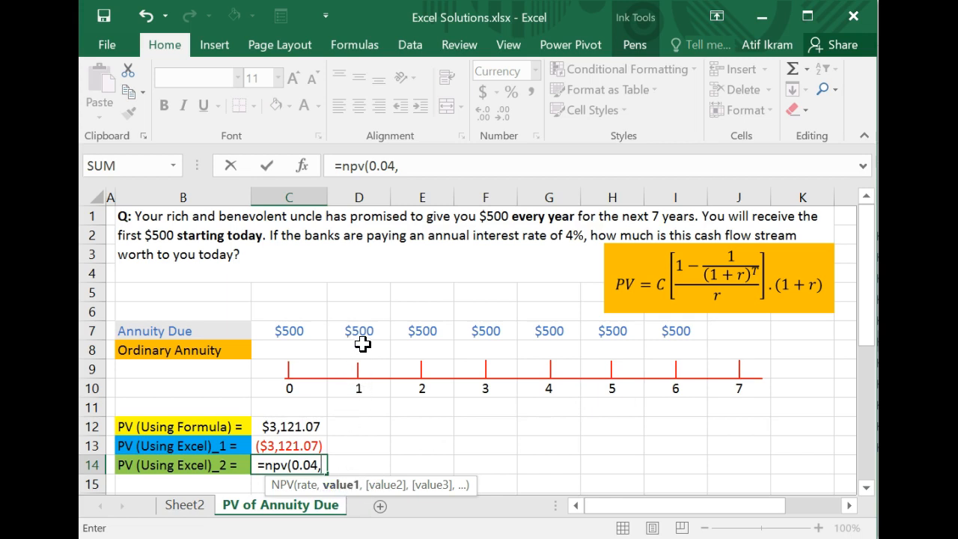
mouse_move(353, 350)
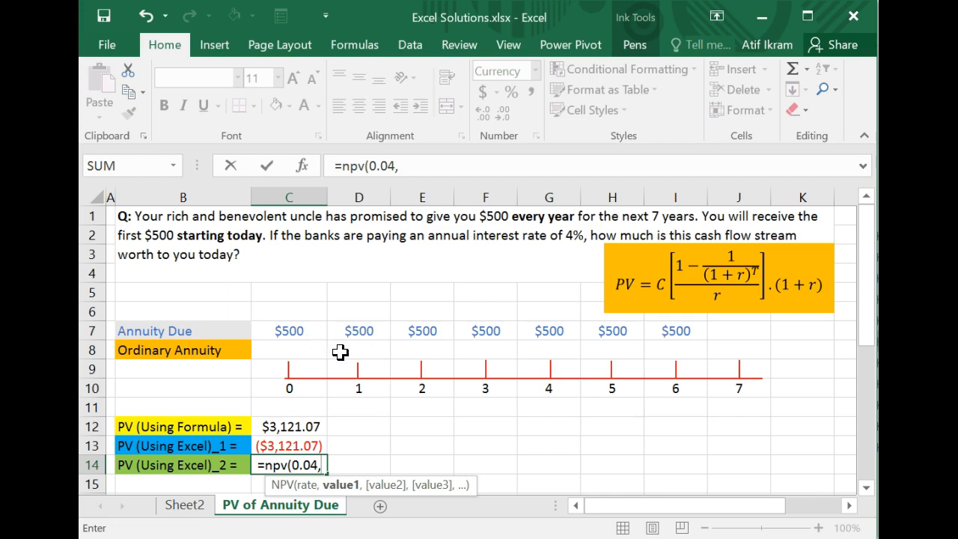
left_click(288, 331)
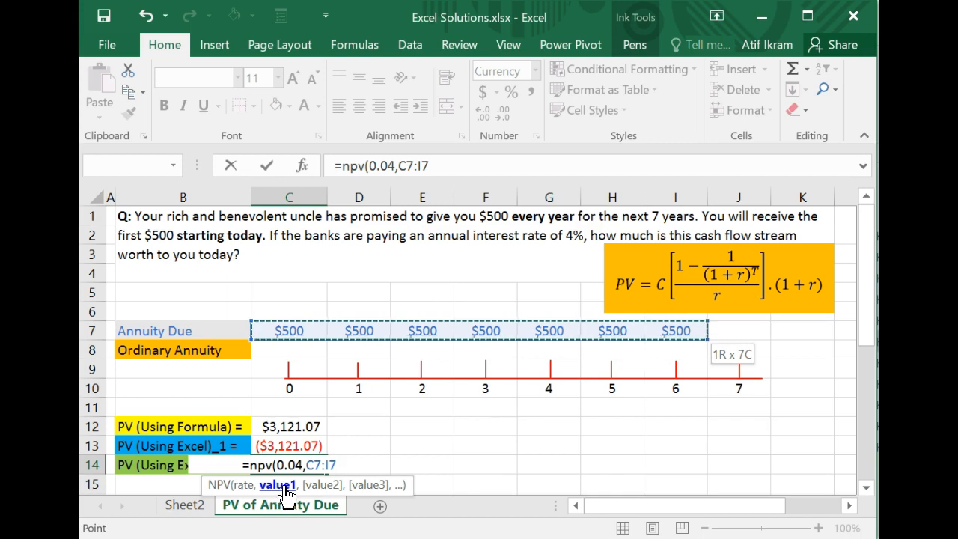
mouse_move(299, 402)
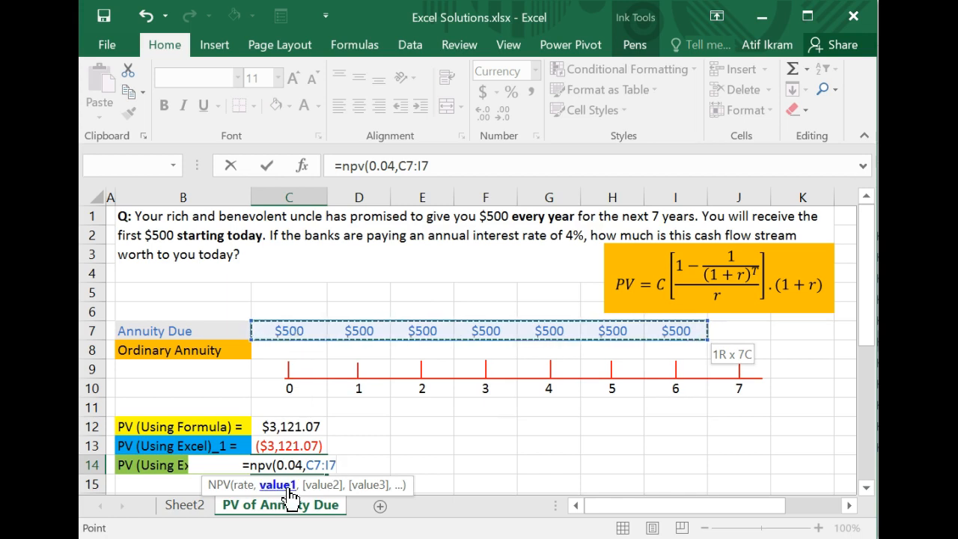
left_click(335, 464)
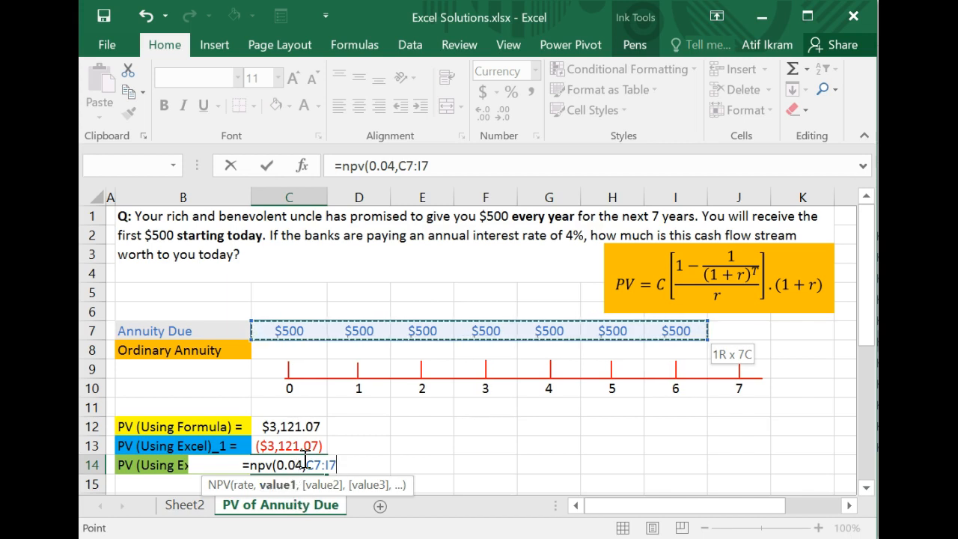
mouse_move(321, 372)
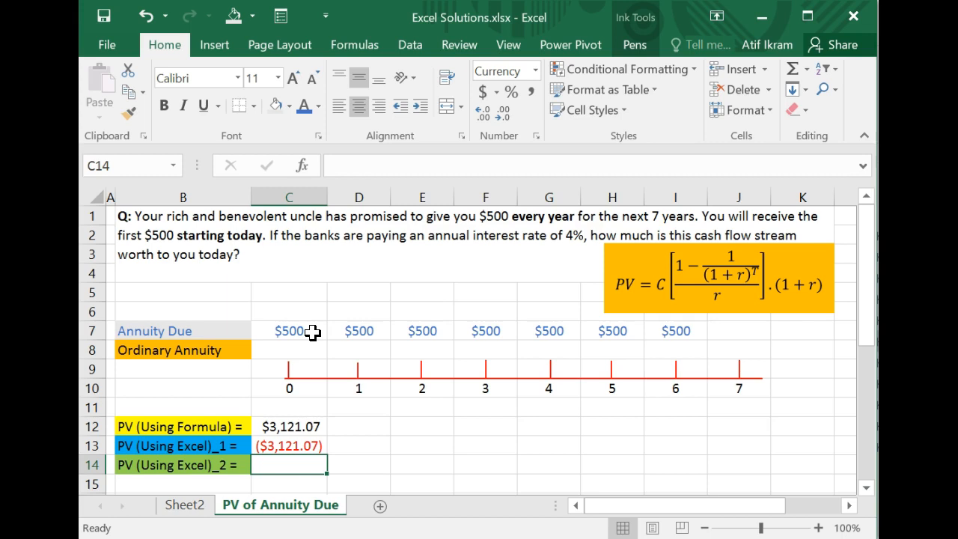
Step: Start =npv(0.04, in C14 and select the year 1 to 6 payments D7:I7 as cash flows
type("=npv")
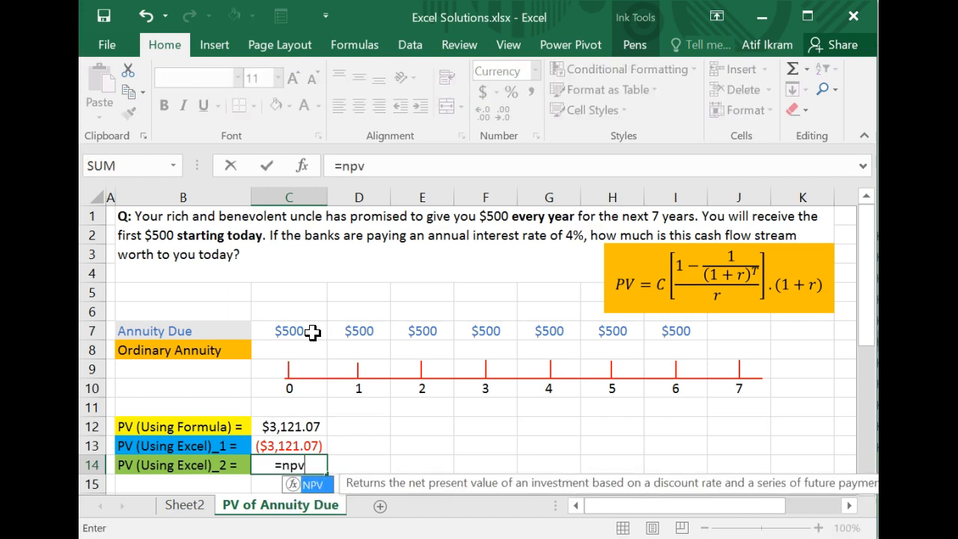
type("(0.")
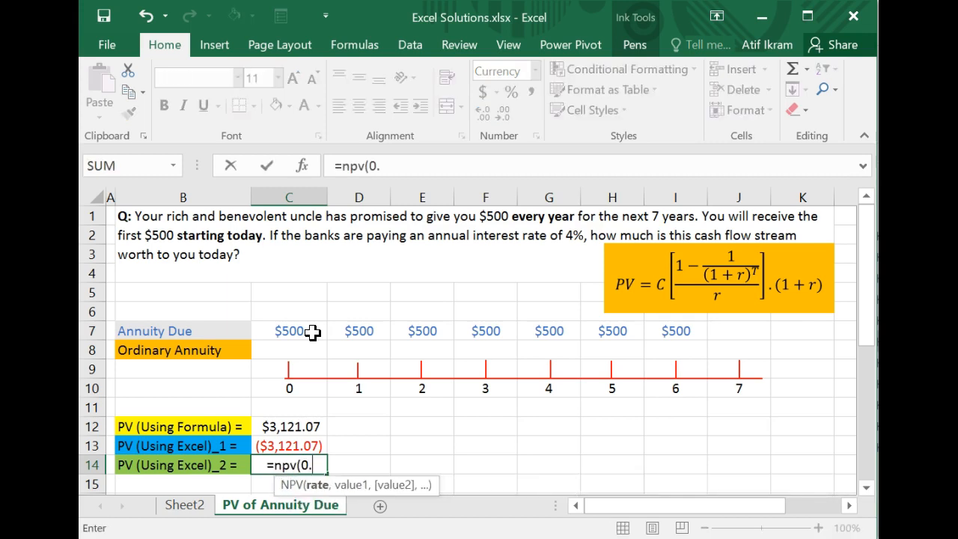
type("04,")
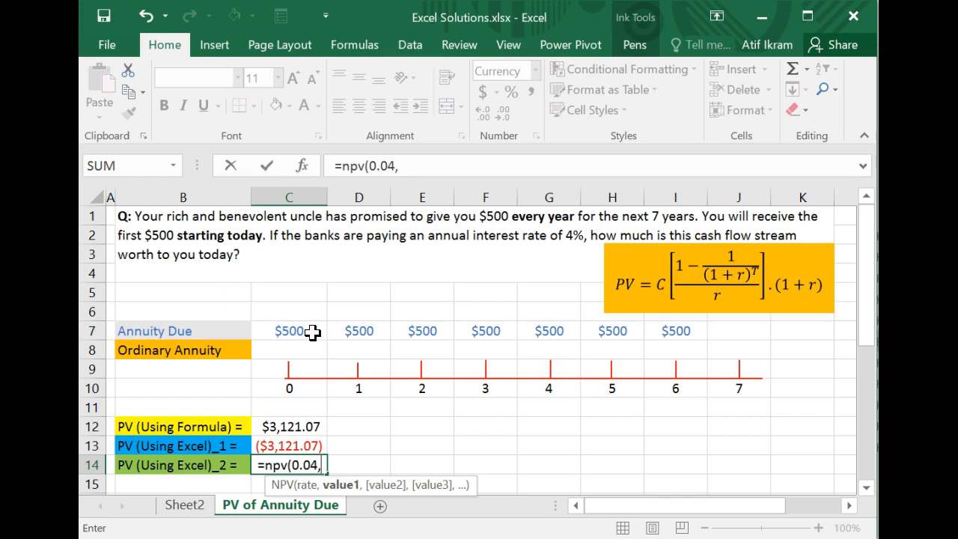
left_click(291, 425)
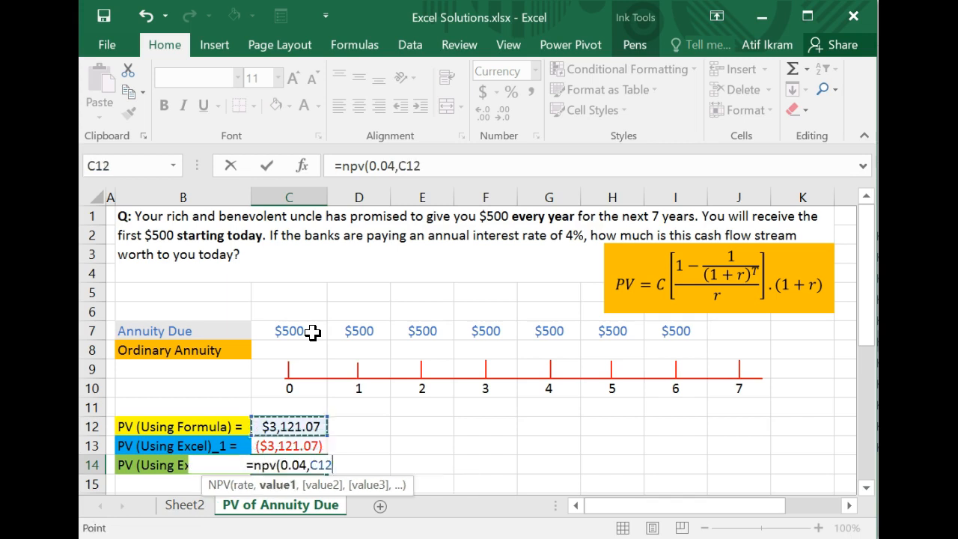
left_click(359, 331)
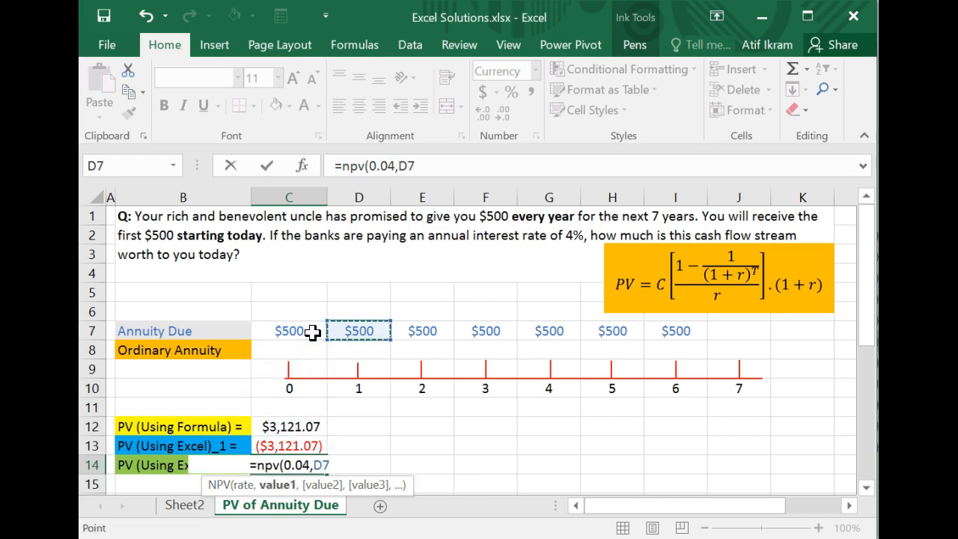
left_click_drag(359, 330, 674, 331)
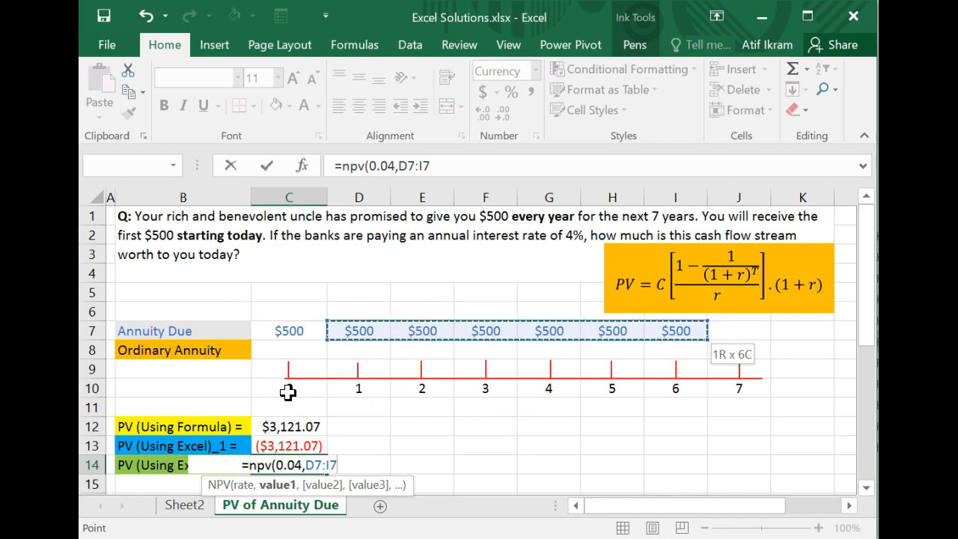
Step: Close the NPV function and add the first $500 payment in C7
type(")+")
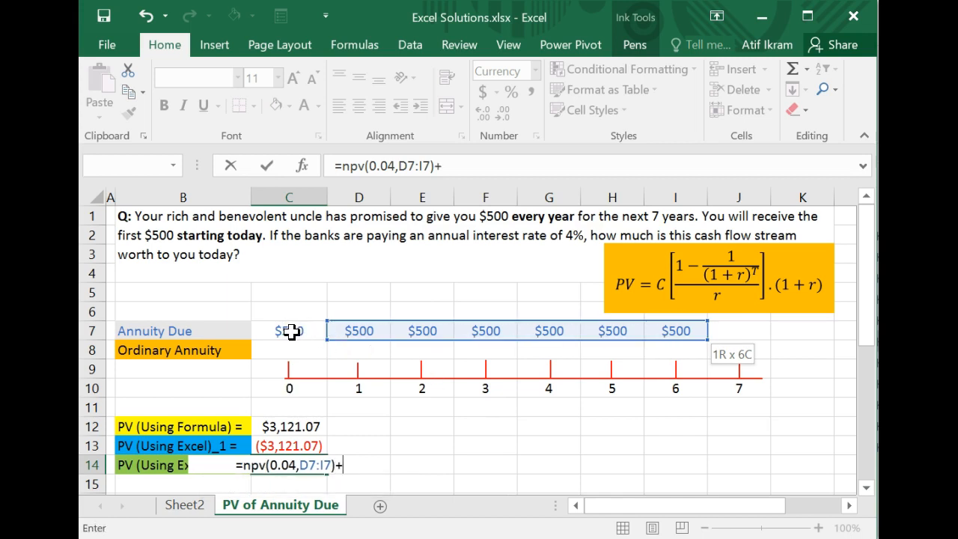
left_click(289, 330)
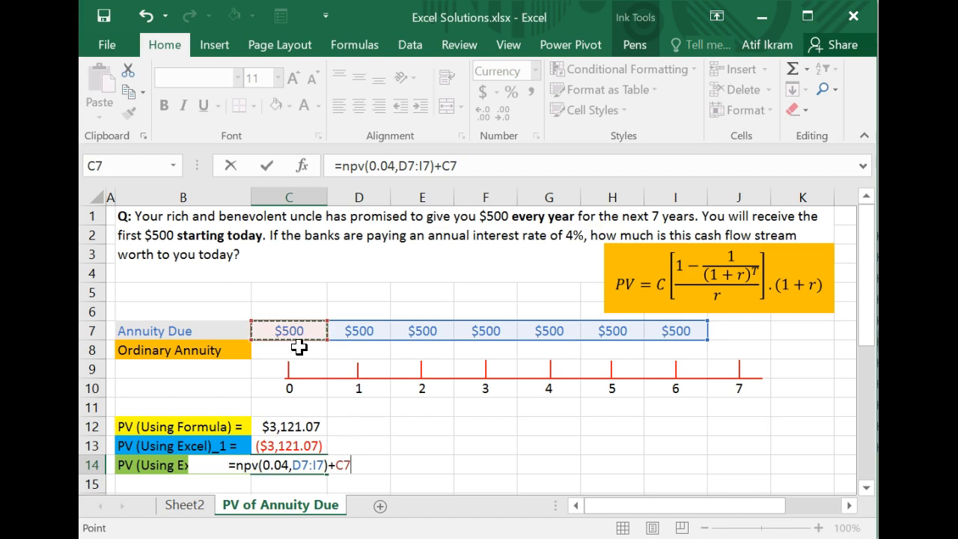
mouse_move(304, 395)
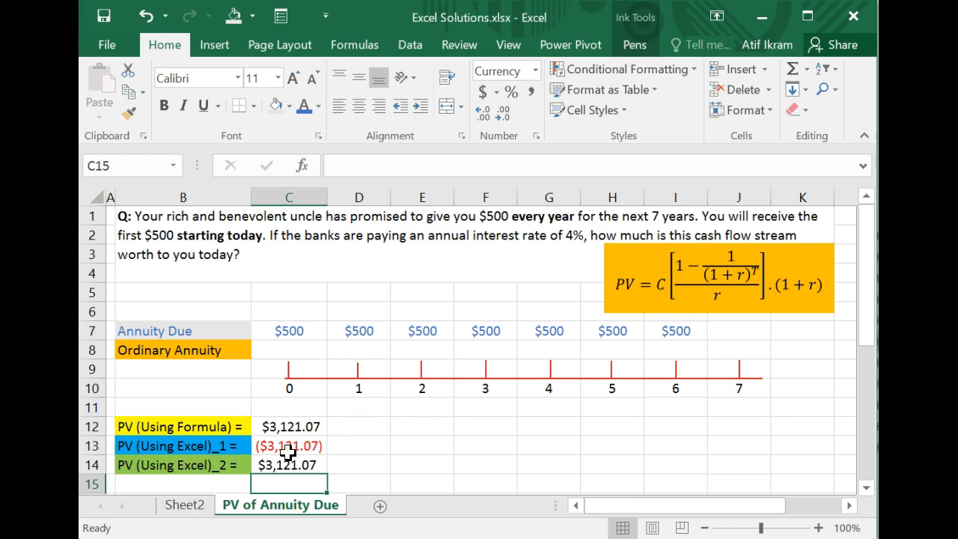
mouse_move(297, 447)
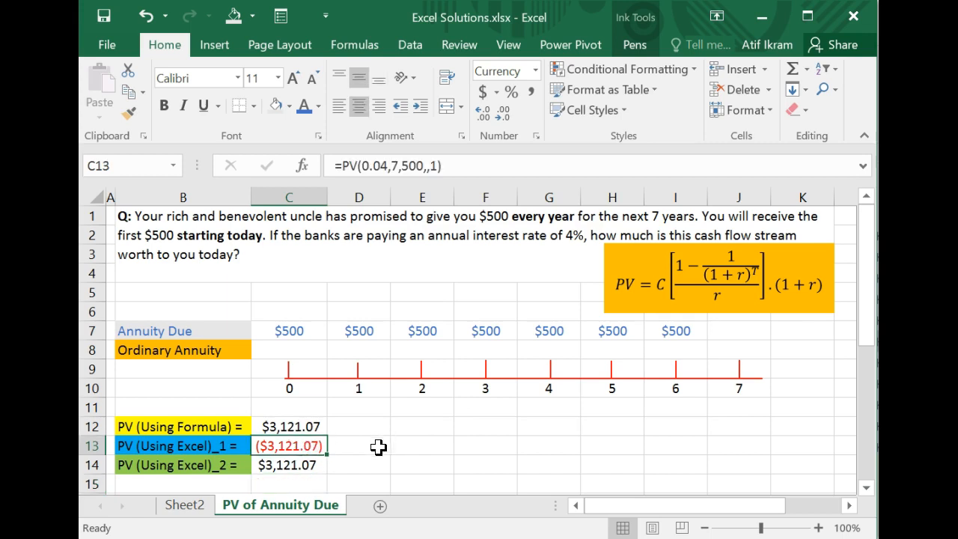
mouse_move(230, 474)
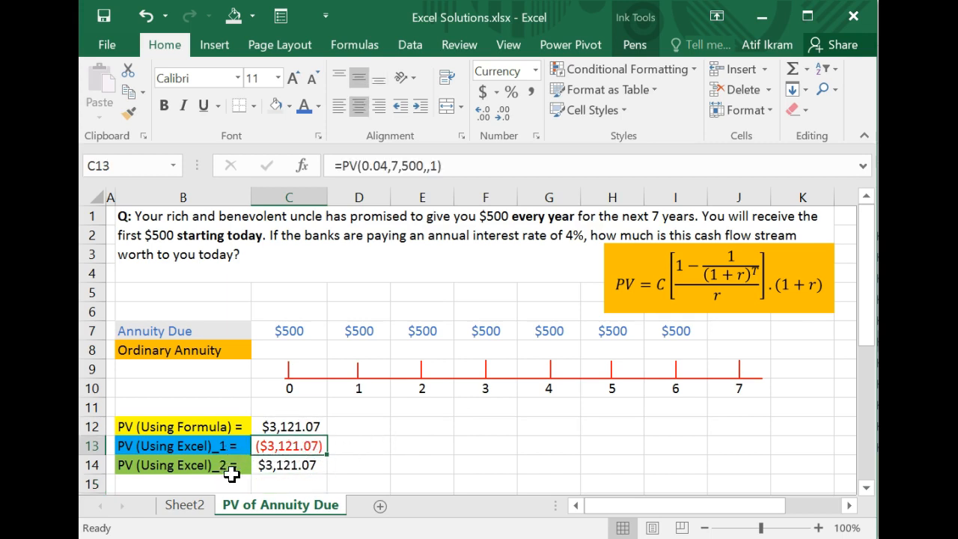
mouse_move(298, 446)
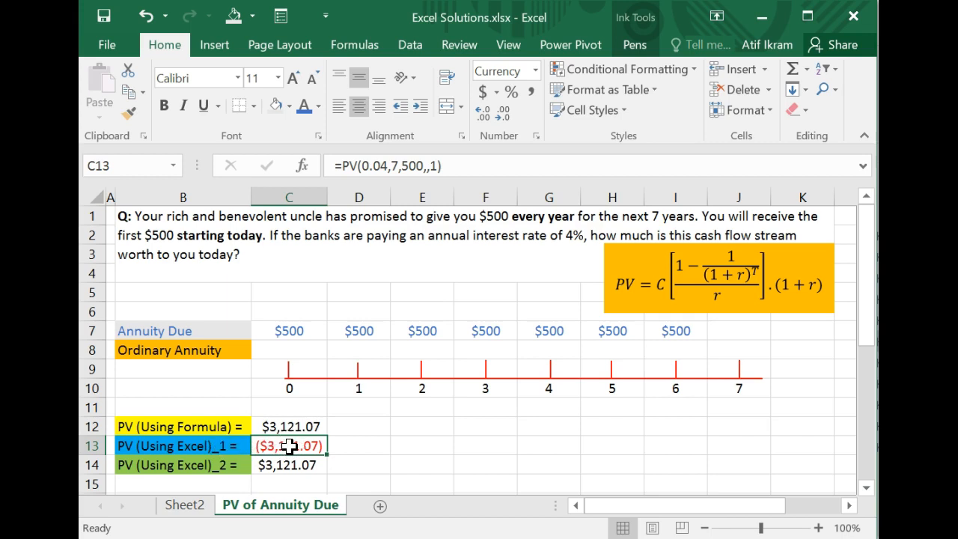
mouse_move(360, 335)
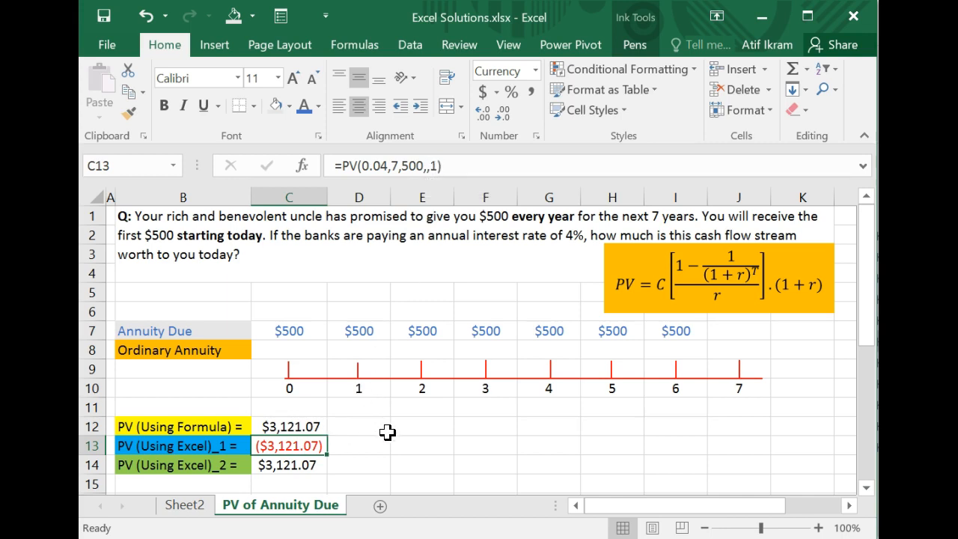
mouse_move(417, 424)
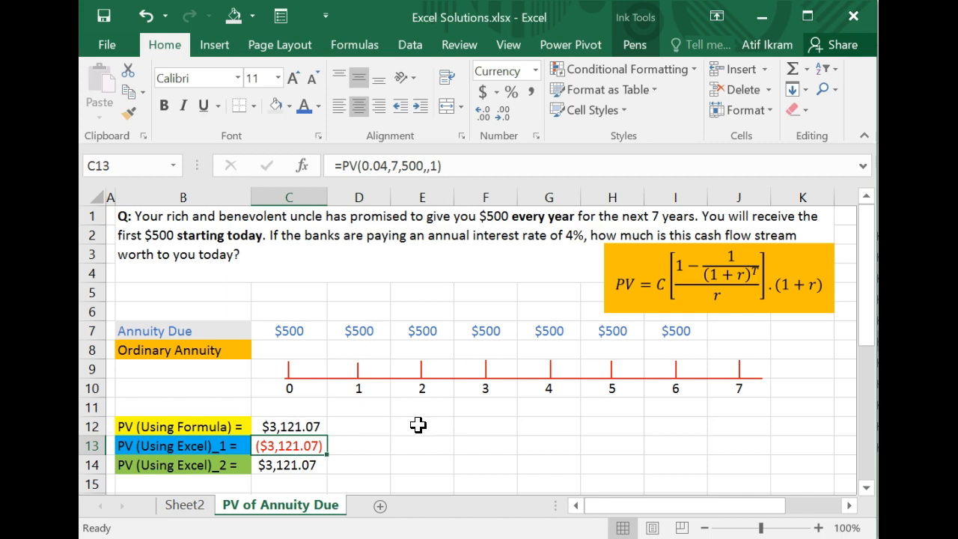
mouse_move(405, 428)
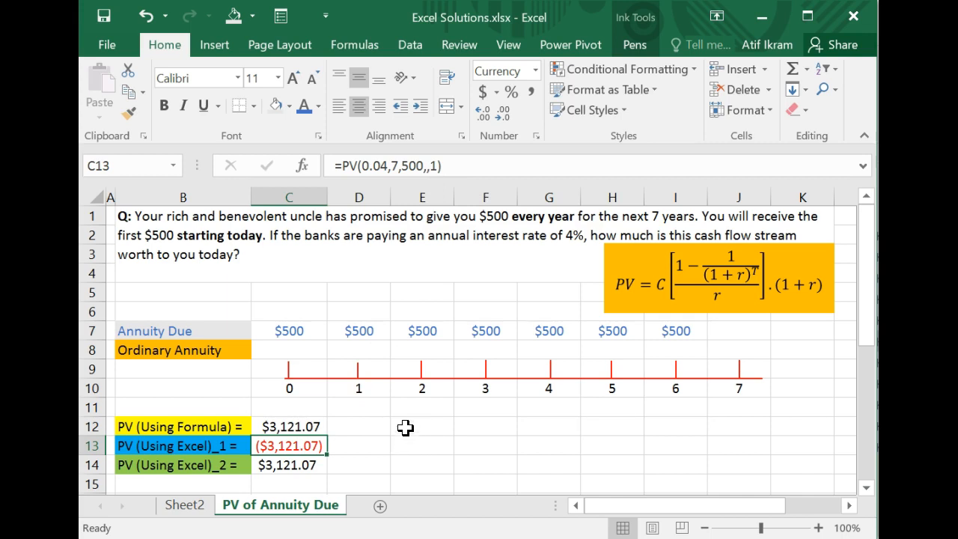